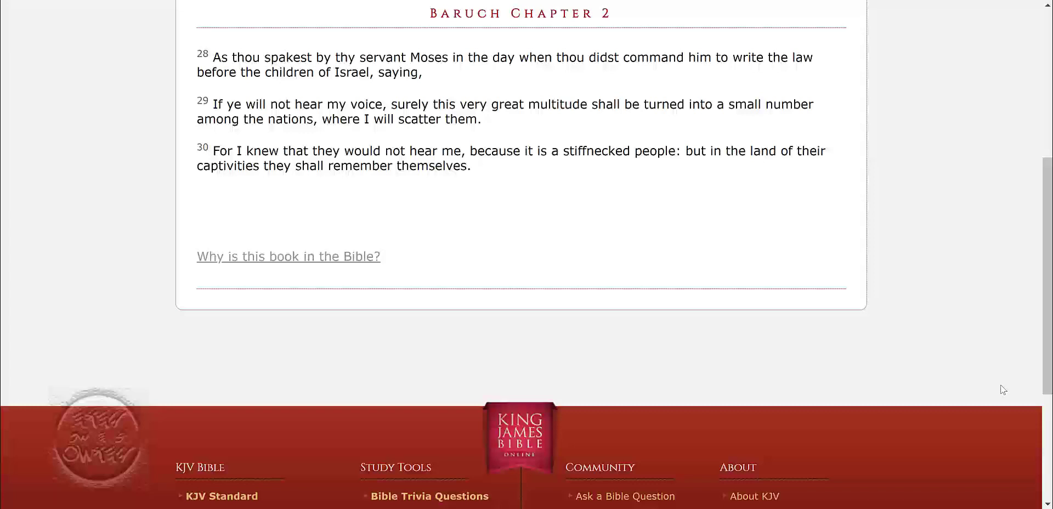
pyautogui.moveTo(349, 362)
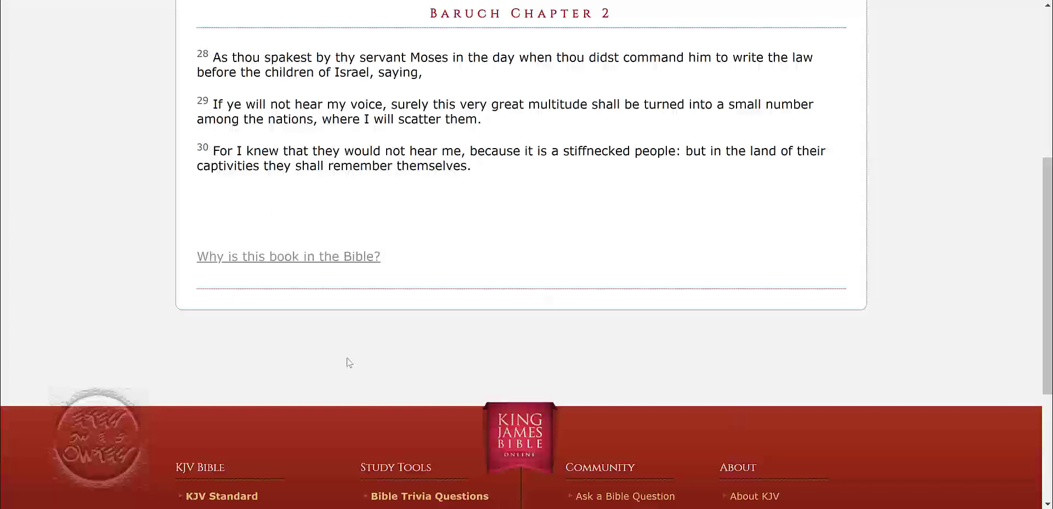
pyautogui.moveTo(80, 51)
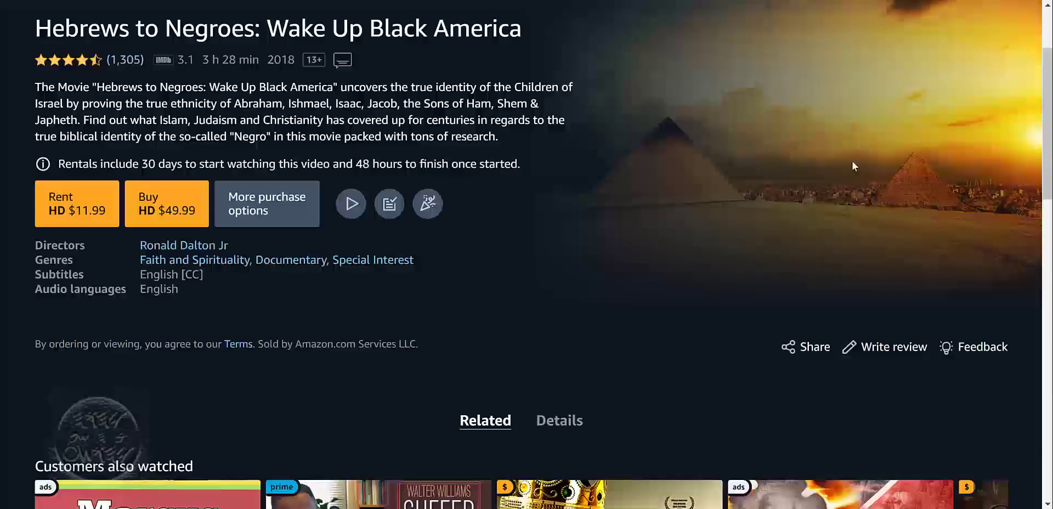
pyautogui.moveTo(618, 105)
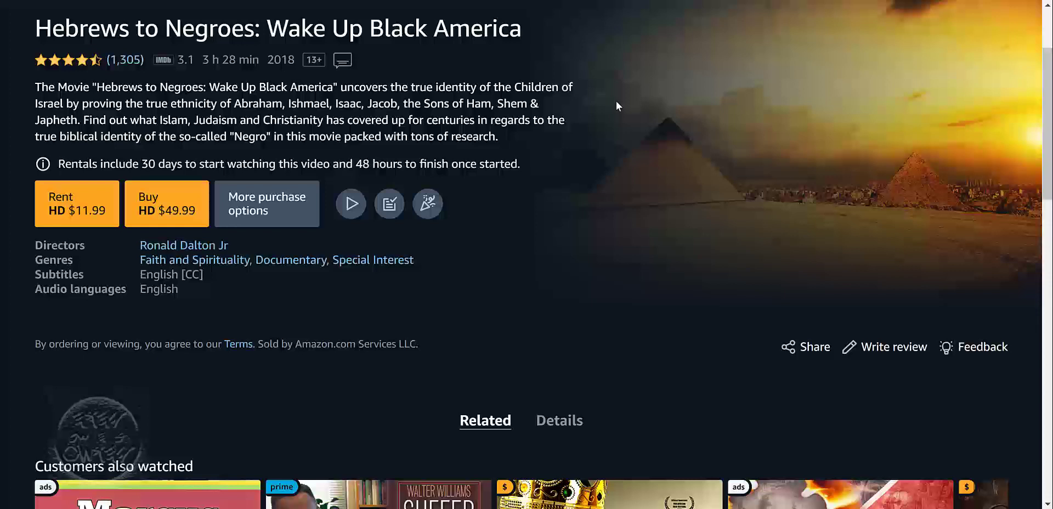
pyautogui.moveTo(2, 48)
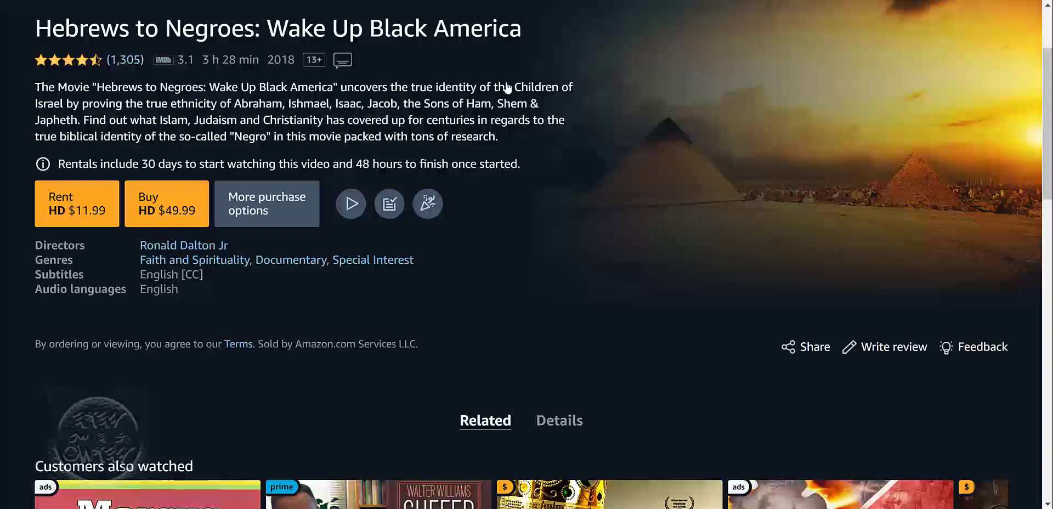
pyautogui.moveTo(41, 23)
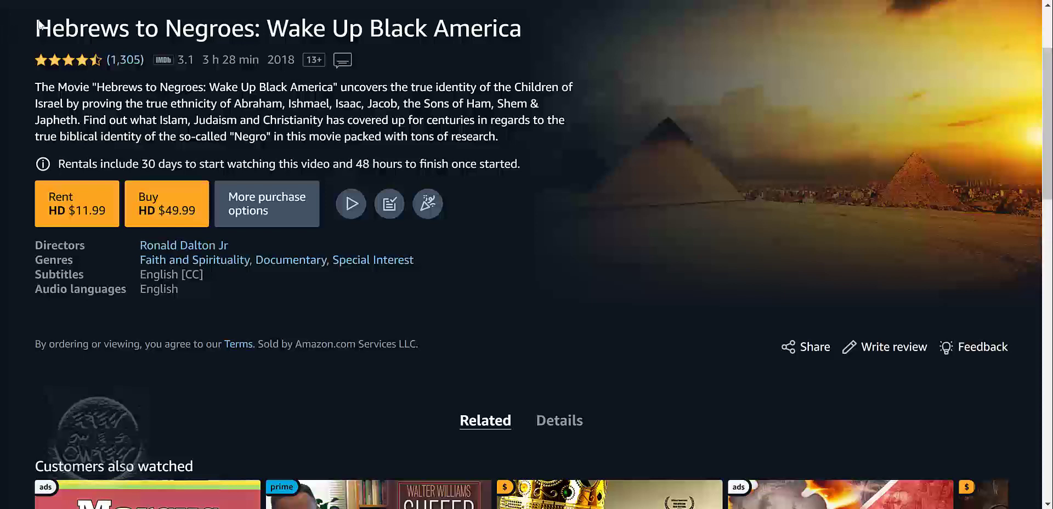
pyautogui.moveTo(5, 34)
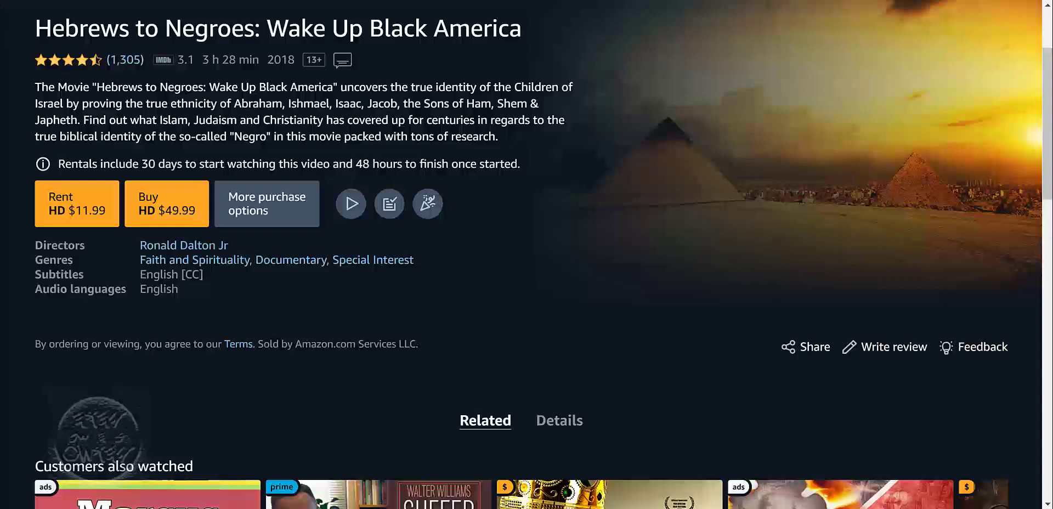
pyautogui.moveTo(29, 107)
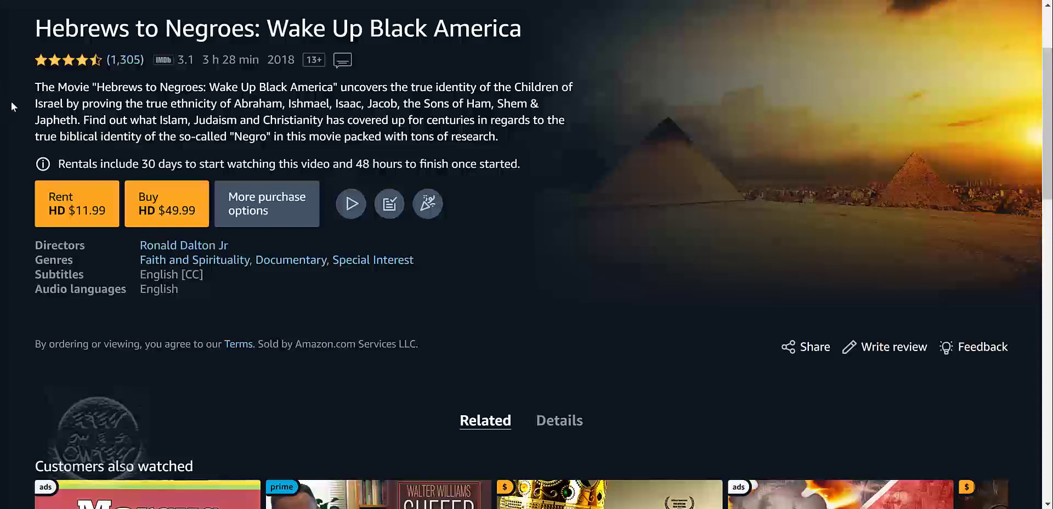
pyautogui.moveTo(79, 101)
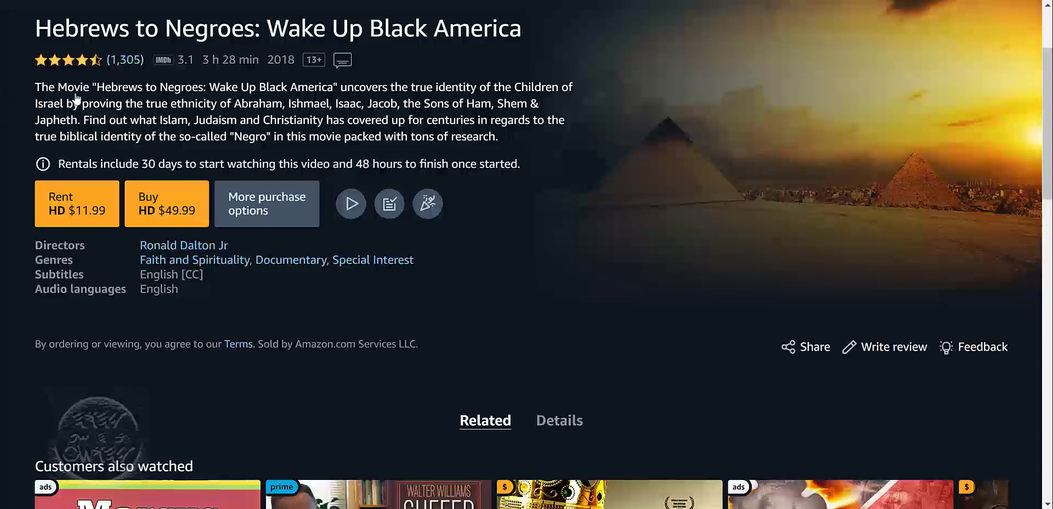
pyautogui.moveTo(362, 99)
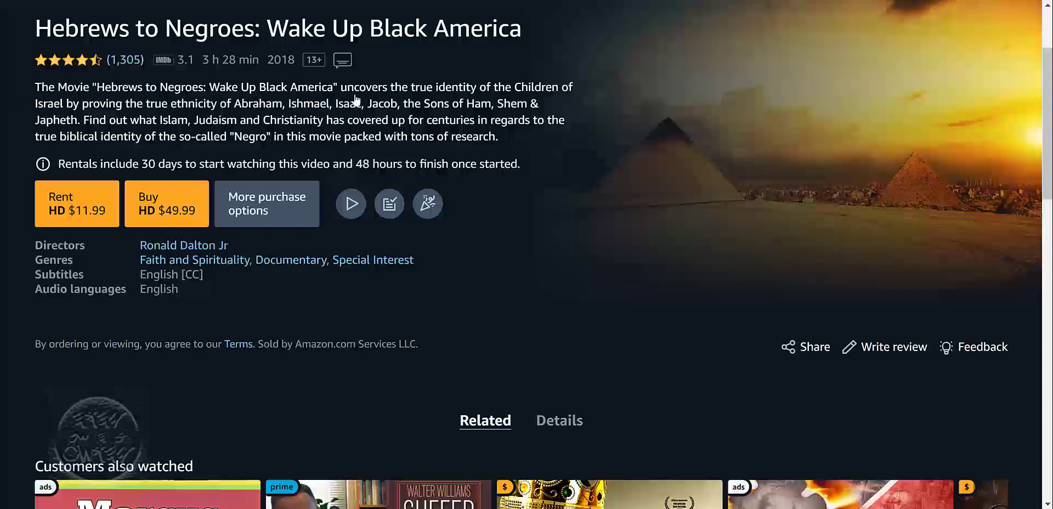
pyautogui.moveTo(566, 92)
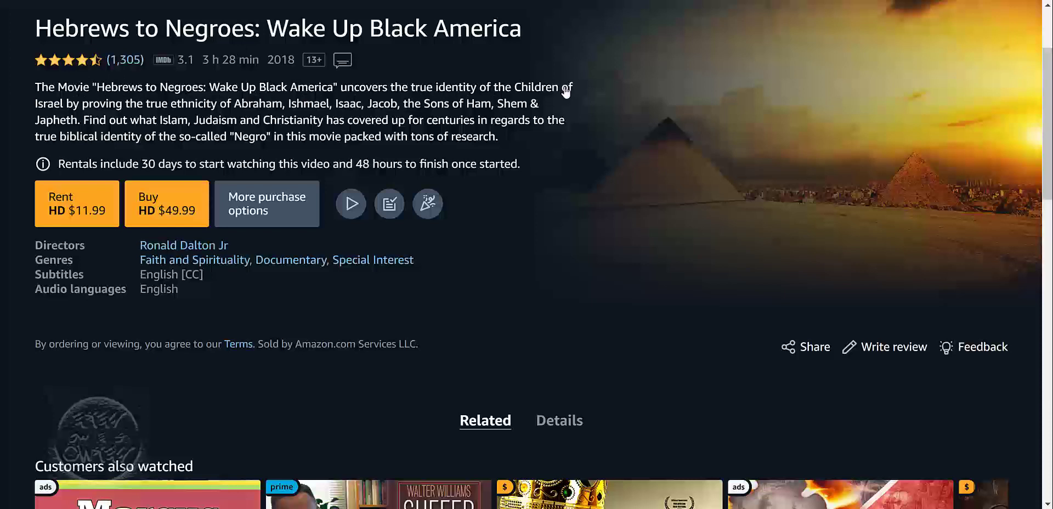
pyautogui.moveTo(204, 113)
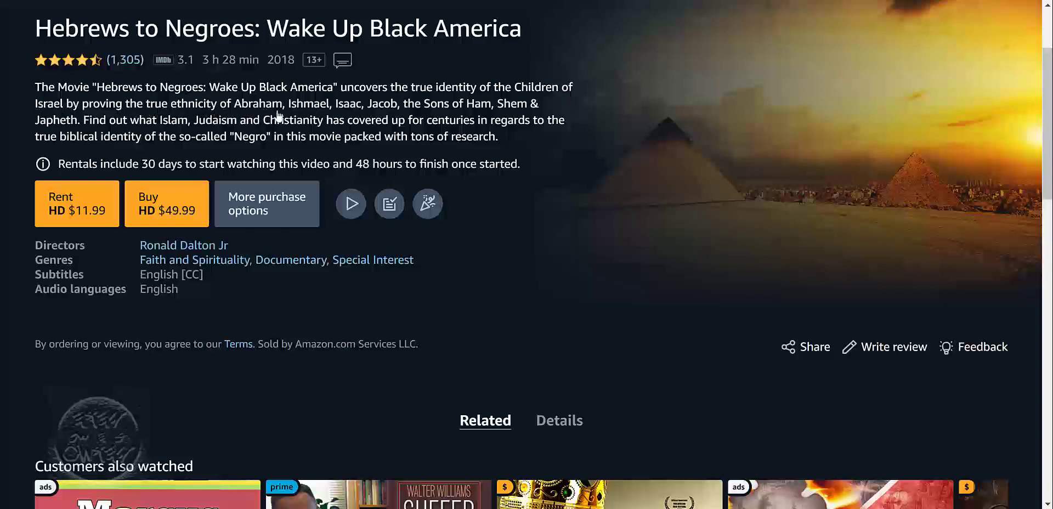
pyautogui.moveTo(395, 116)
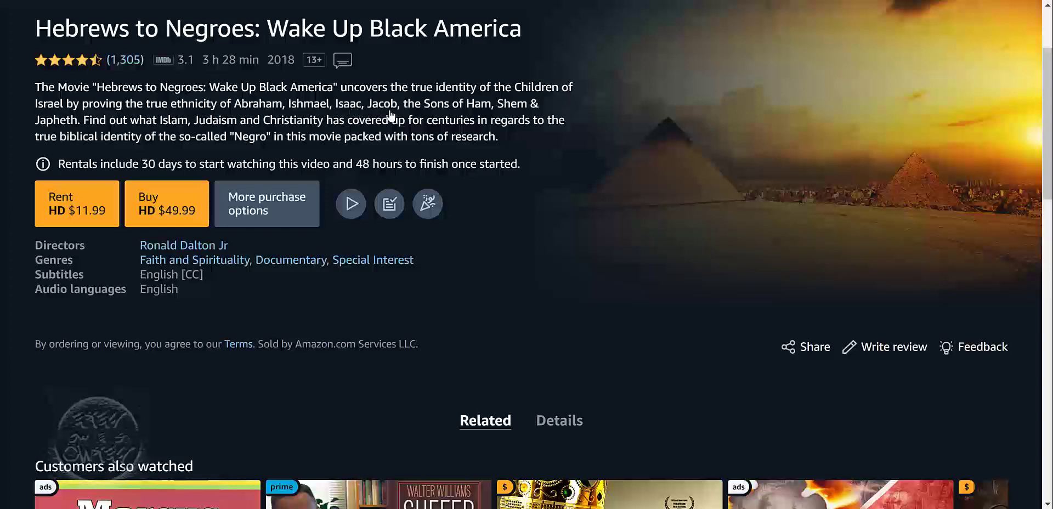
pyautogui.moveTo(552, 120)
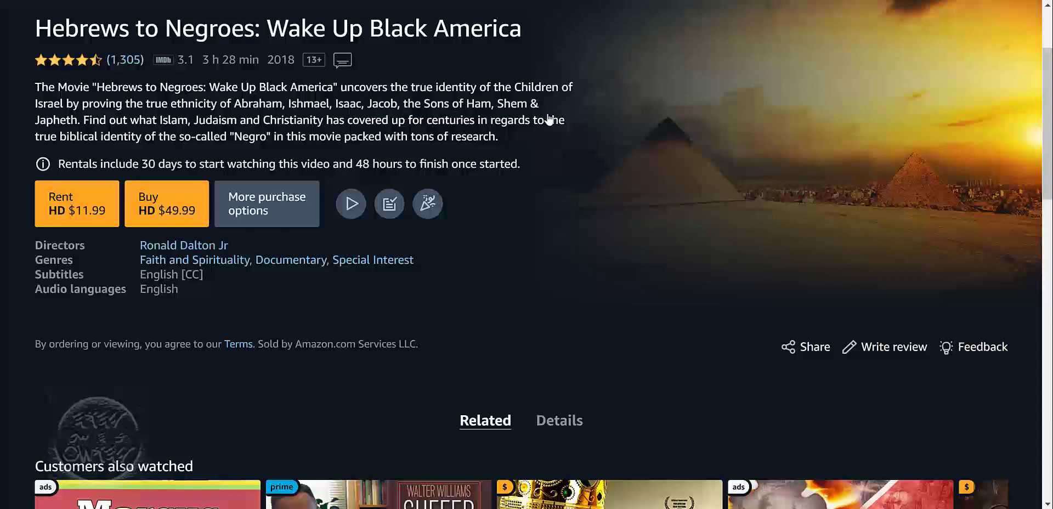
pyautogui.moveTo(149, 134)
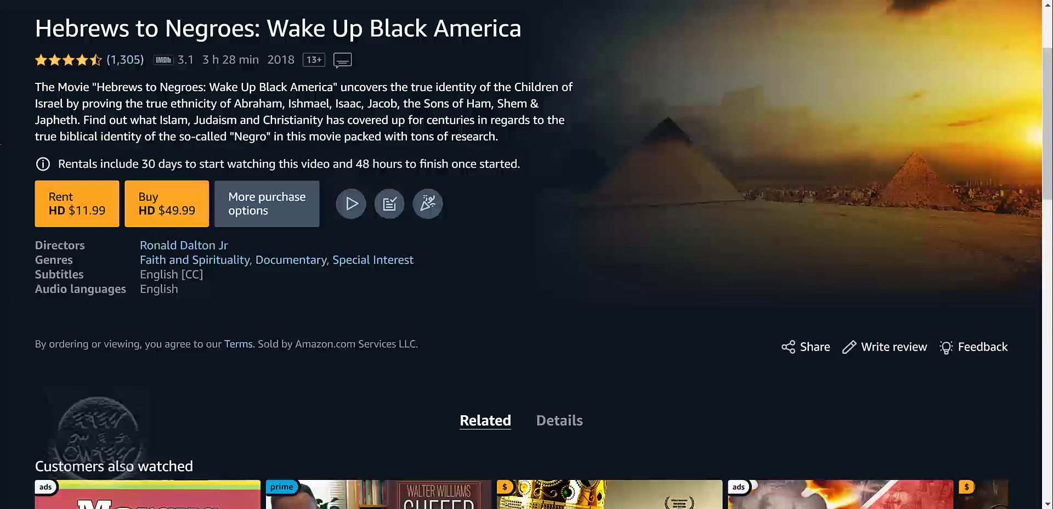
pyautogui.moveTo(12, 132)
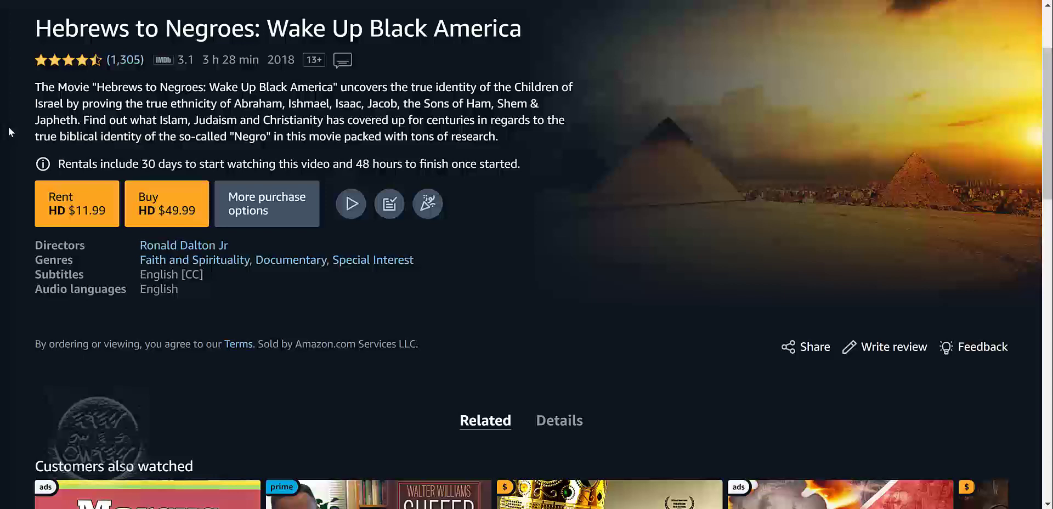
pyautogui.moveTo(53, 126)
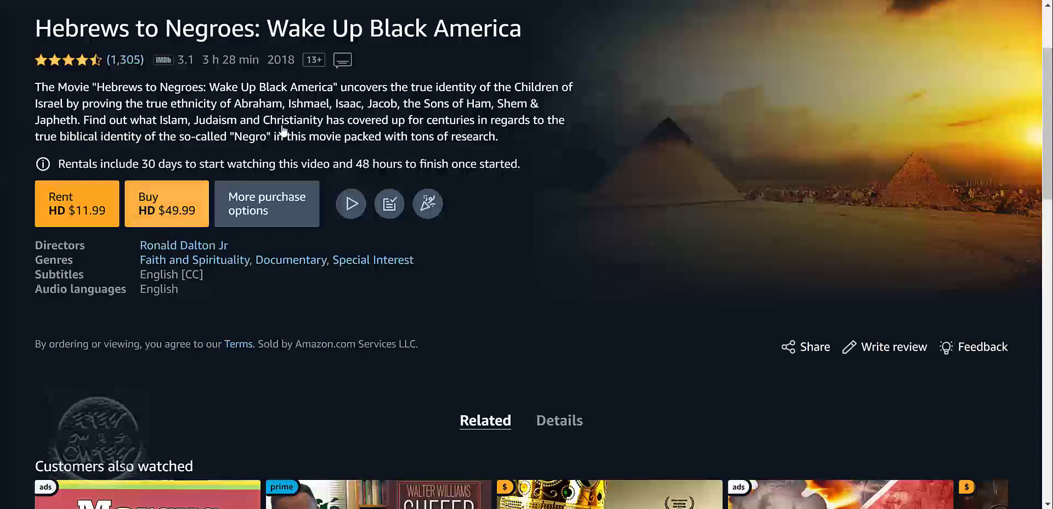
pyautogui.moveTo(411, 153)
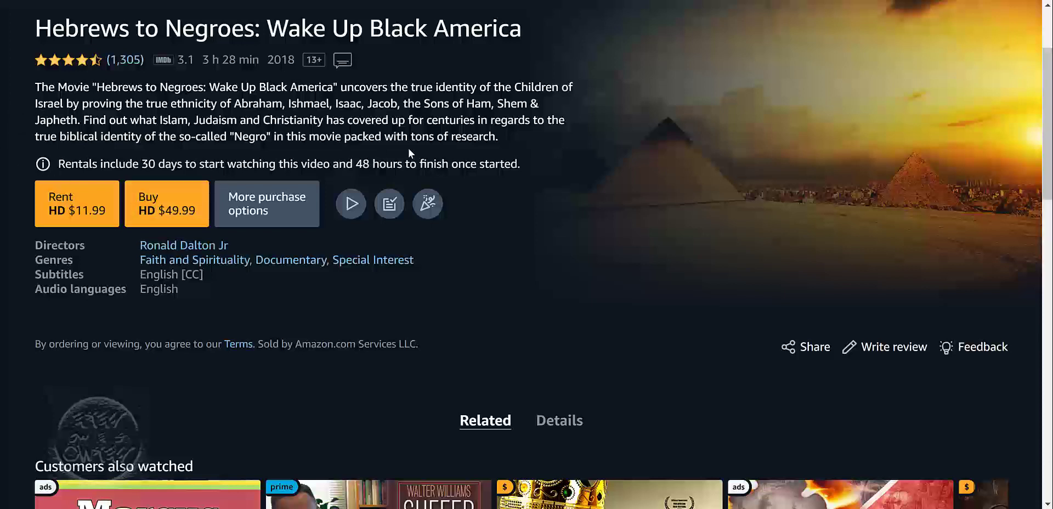
pyautogui.moveTo(515, 143)
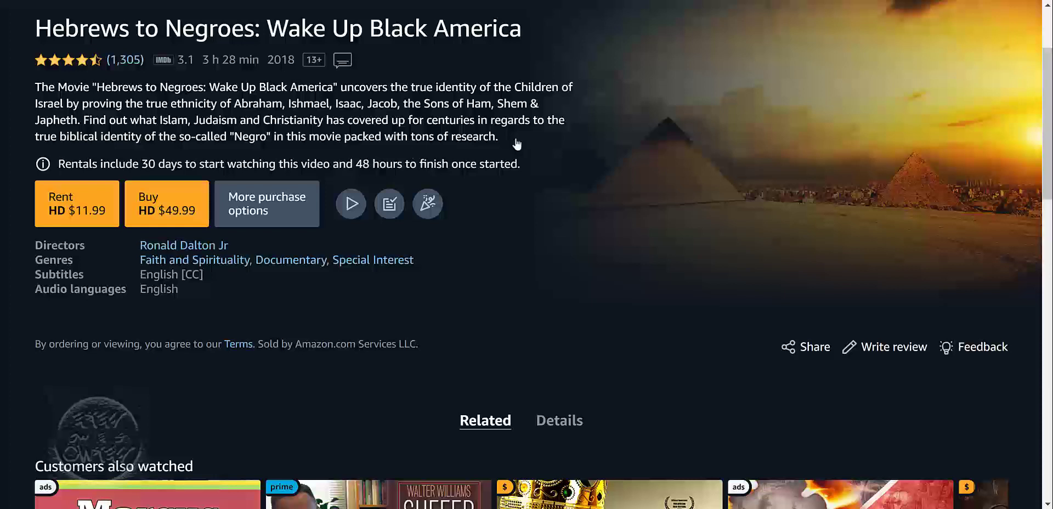
pyautogui.moveTo(136, 133)
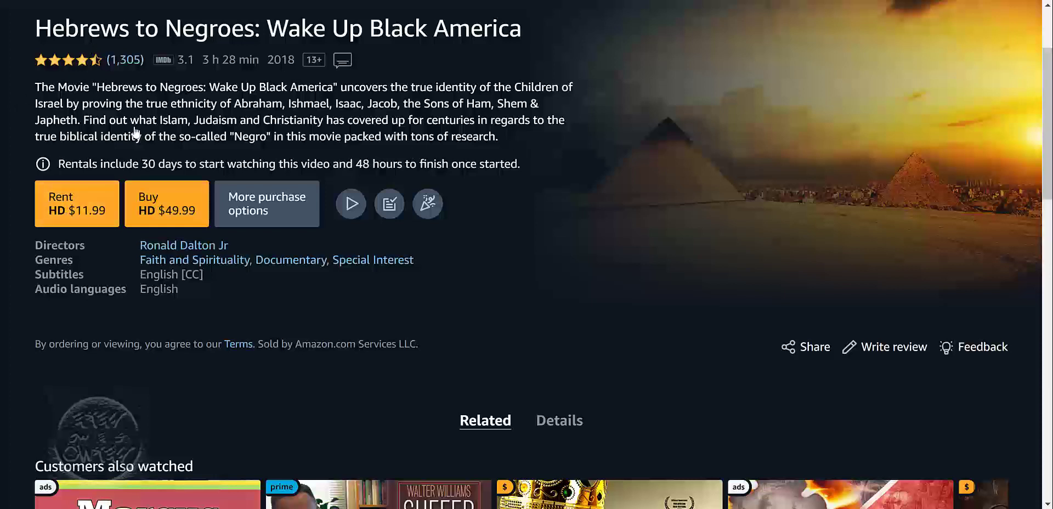
pyautogui.moveTo(602, 49)
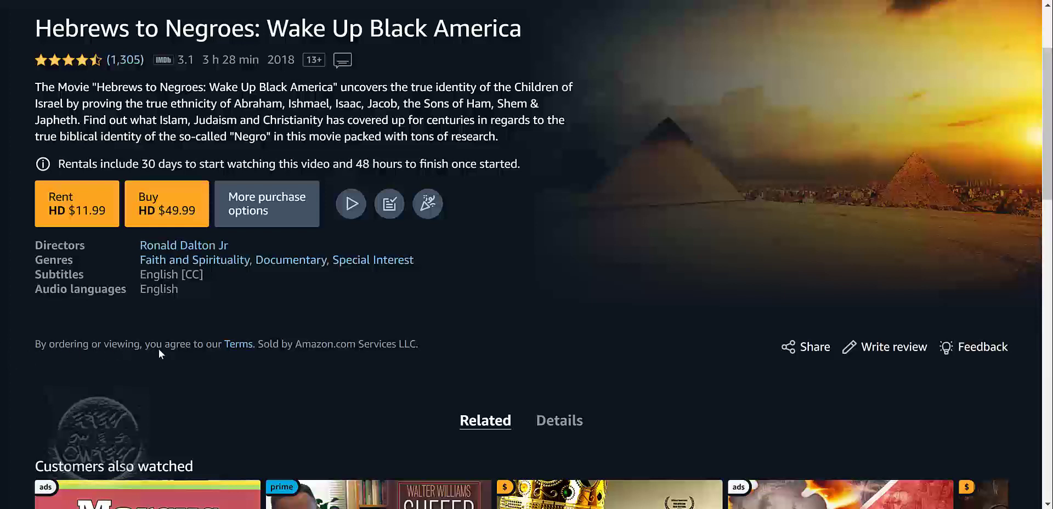
pyautogui.moveTo(257, 351)
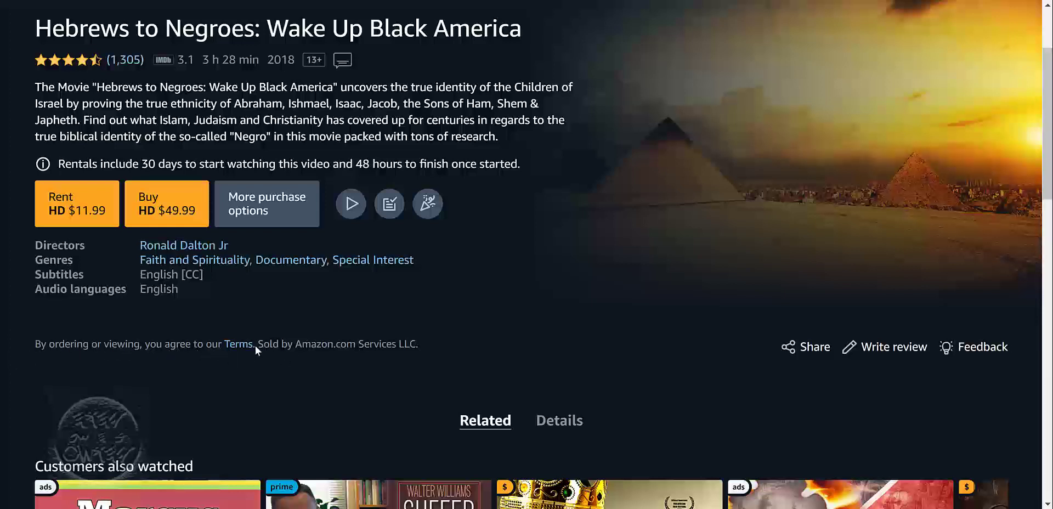
pyautogui.moveTo(425, 364)
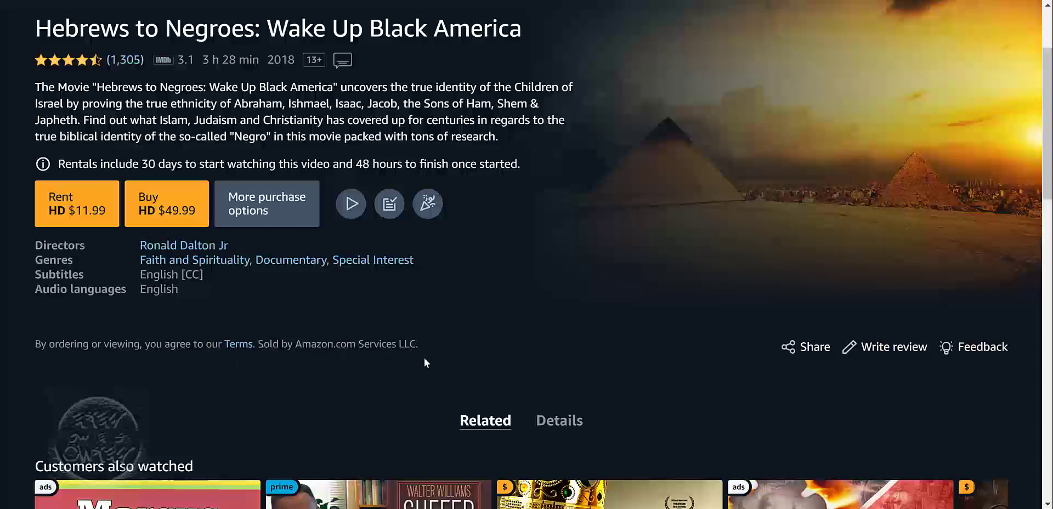
pyautogui.moveTo(642, 223)
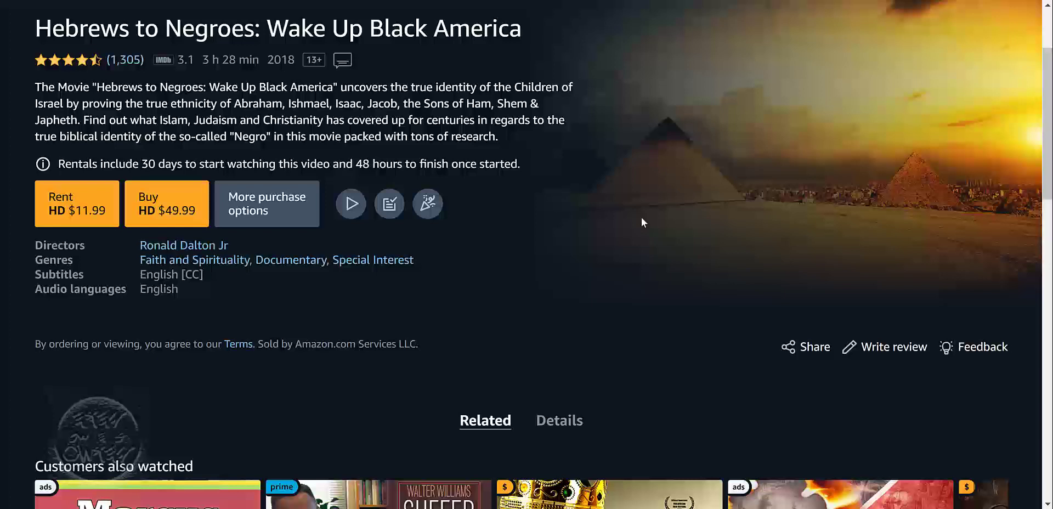
pyautogui.moveTo(162, 216)
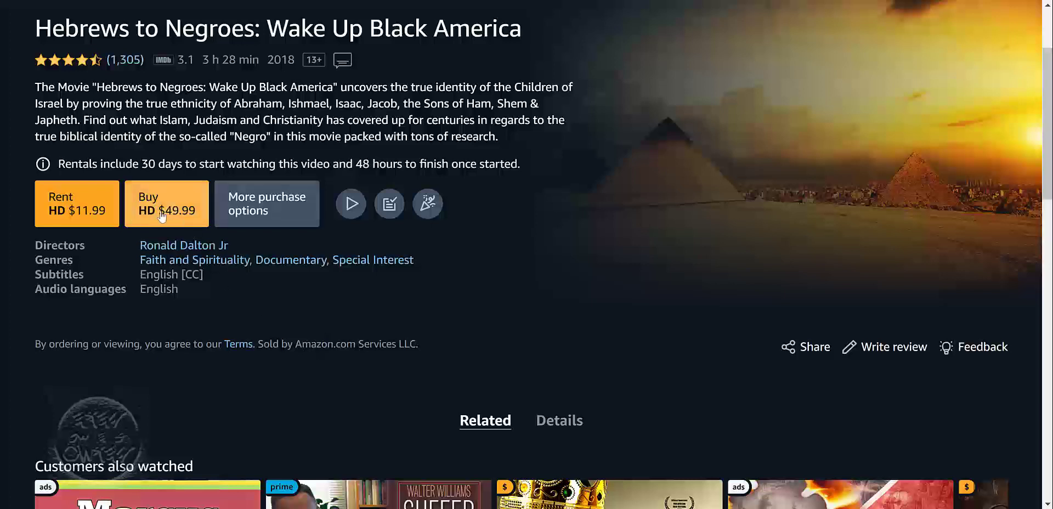
pyautogui.moveTo(210, 269)
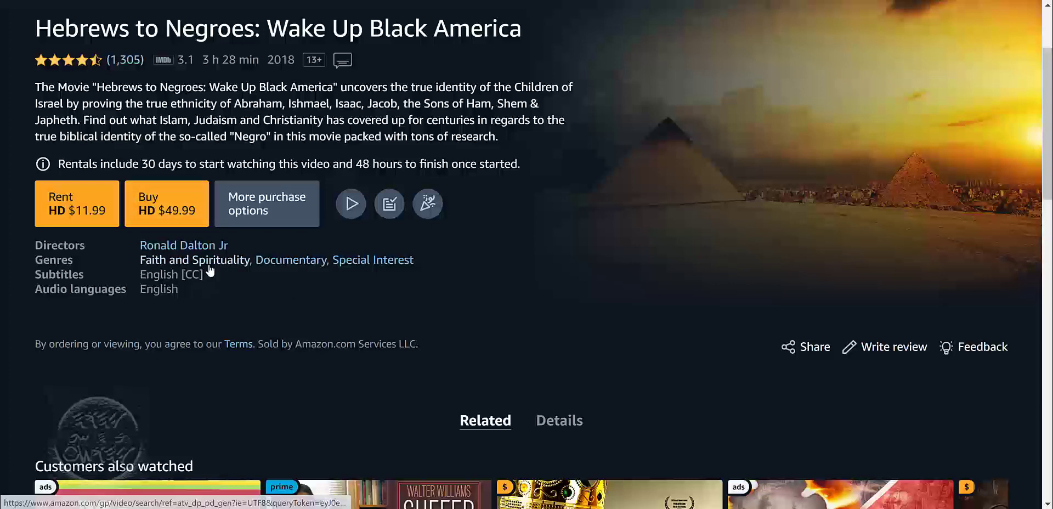
pyautogui.moveTo(170, 210)
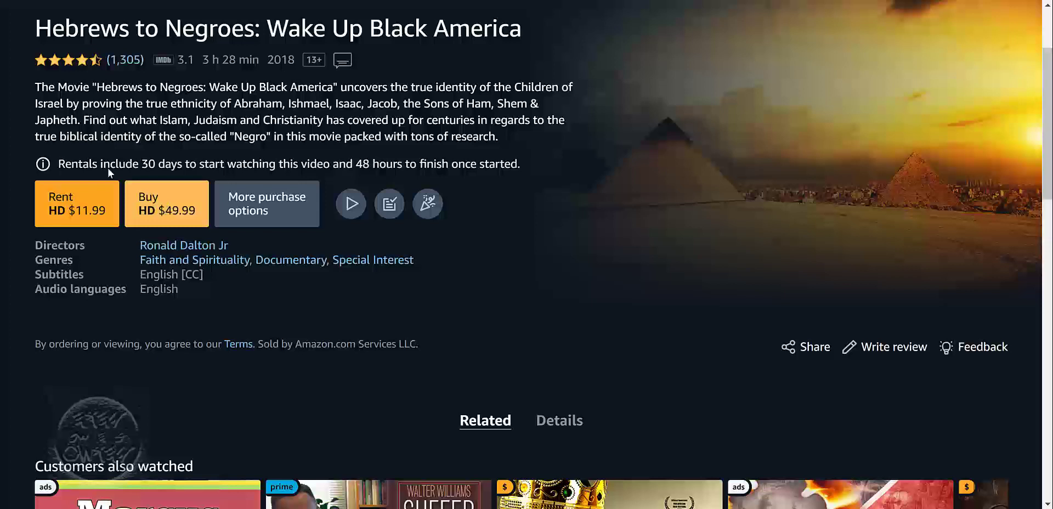
pyautogui.moveTo(441, 362)
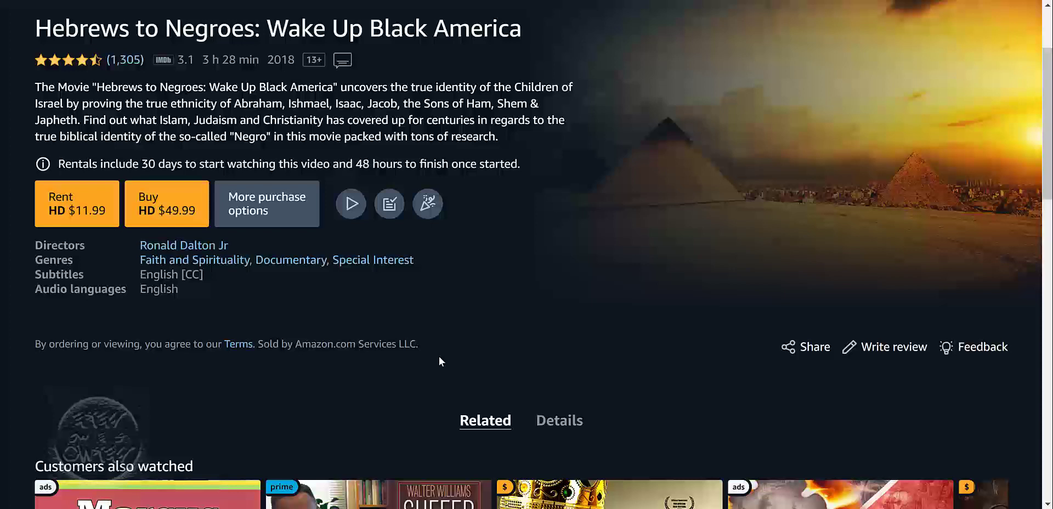
pyautogui.moveTo(74, 95)
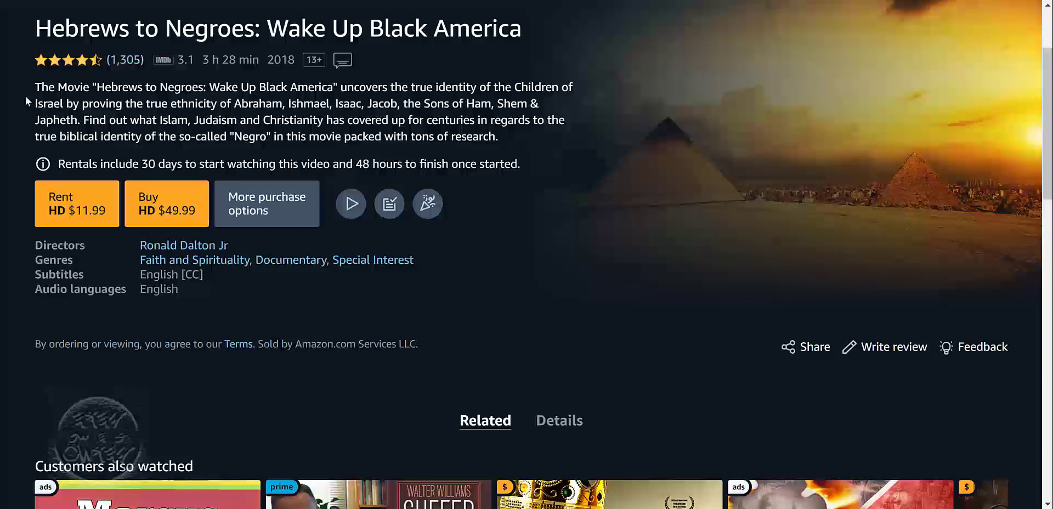
pyautogui.moveTo(2, 62)
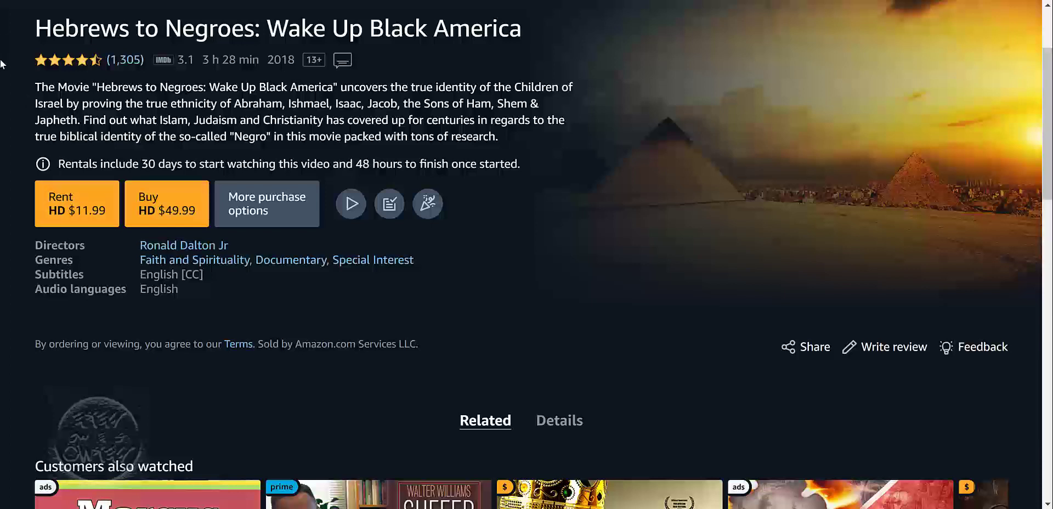
pyautogui.moveTo(39, 76)
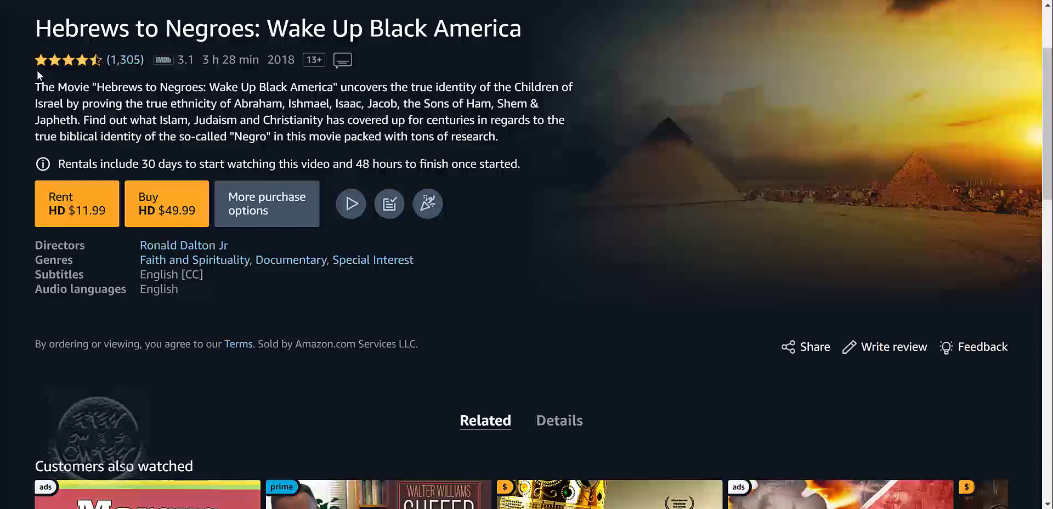
pyautogui.moveTo(22, 78)
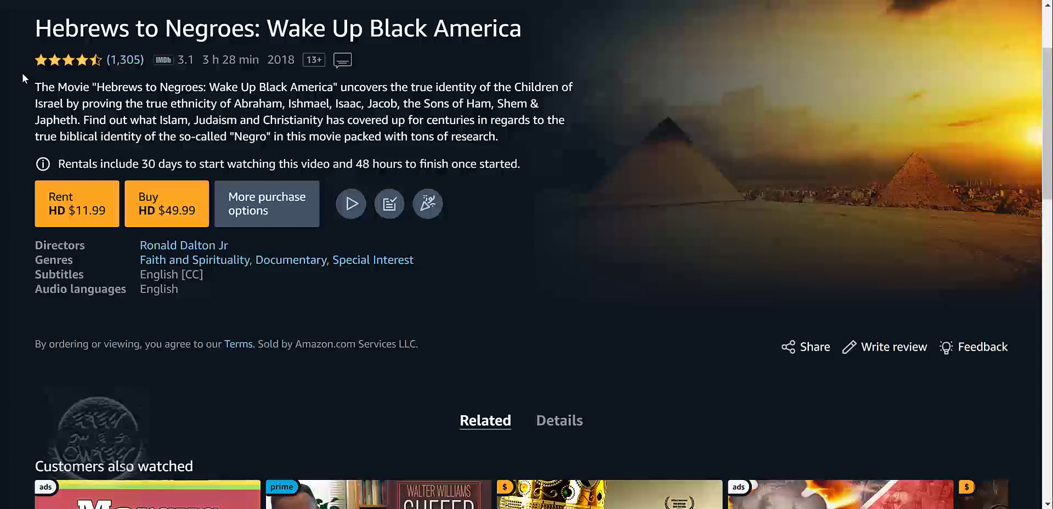
pyautogui.moveTo(169, 121)
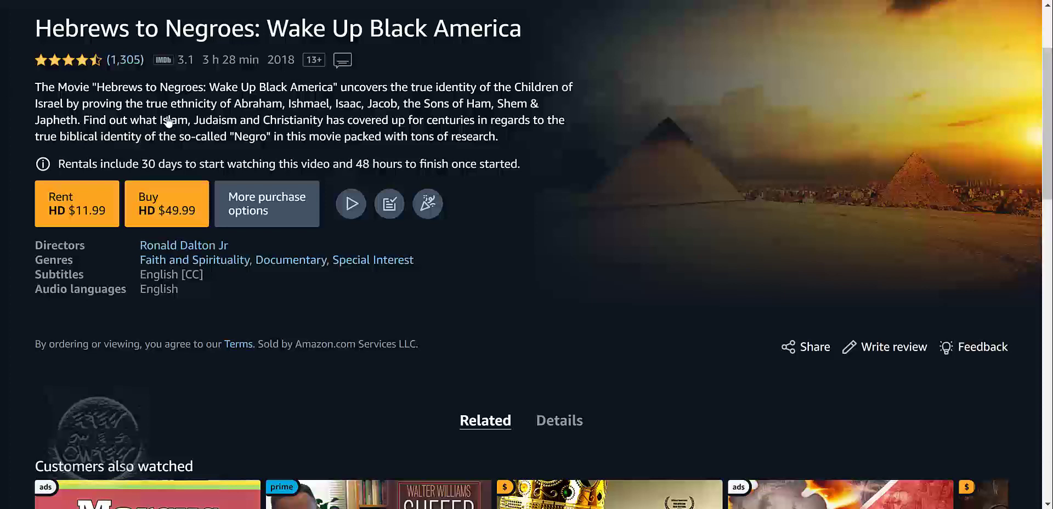
pyautogui.moveTo(140, 210)
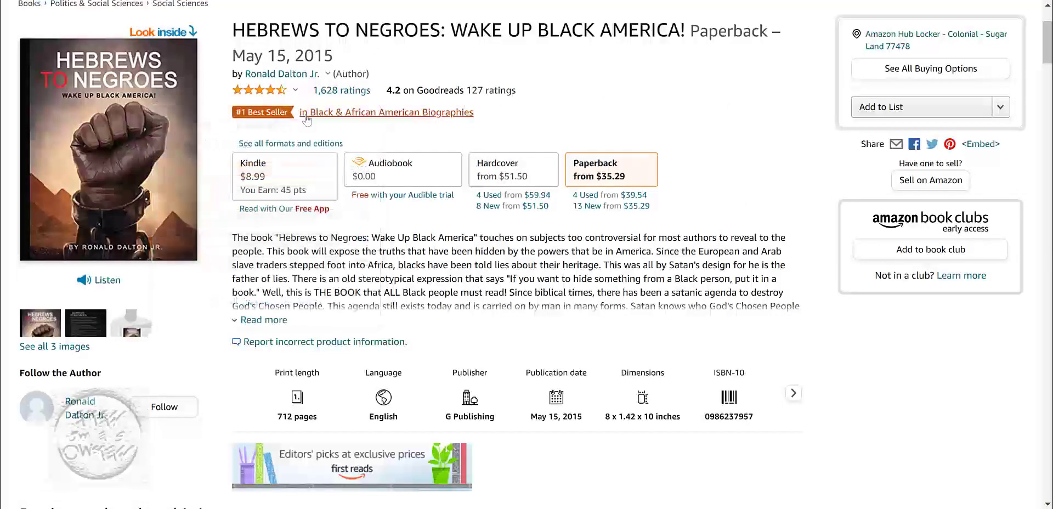
pyautogui.moveTo(426, 121)
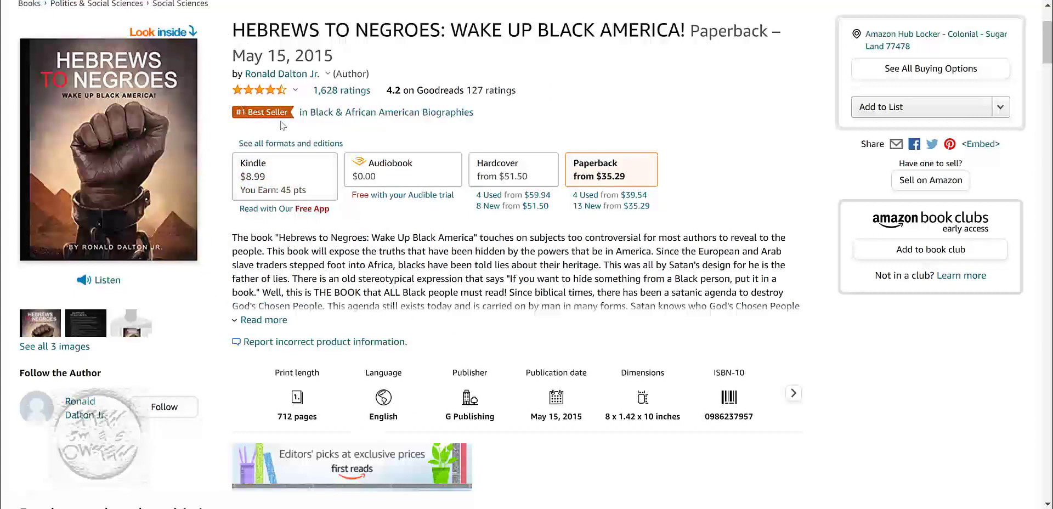
# Step: Follow the '#1 Best Seller in Black & African American Biographies' link from the paperback page
pyautogui.click(389, 112)
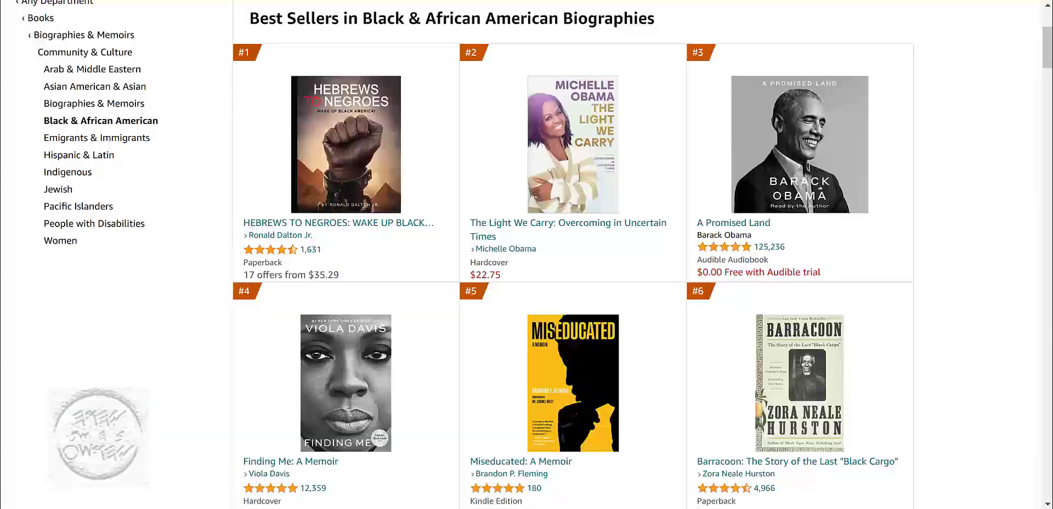
pyautogui.moveTo(351, 134)
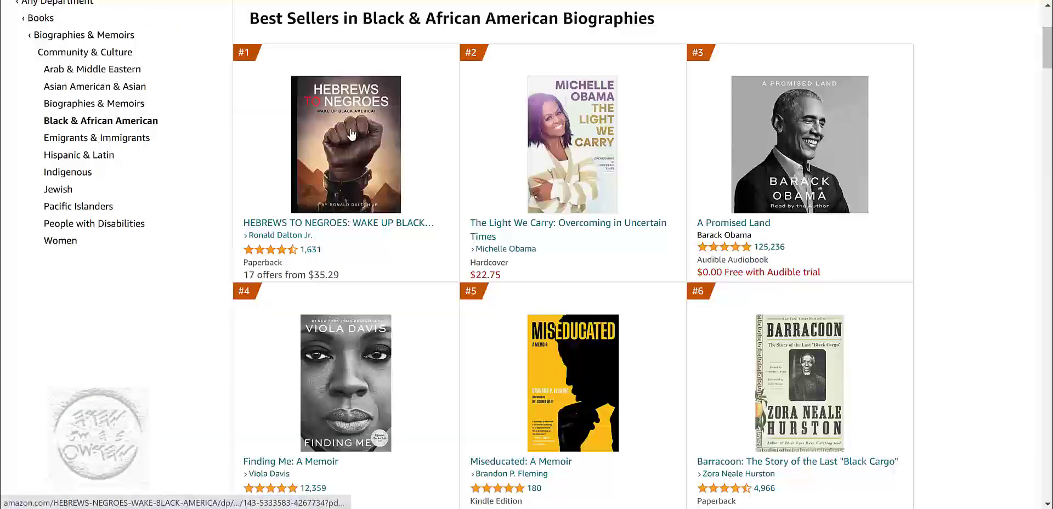
pyautogui.moveTo(453, 227)
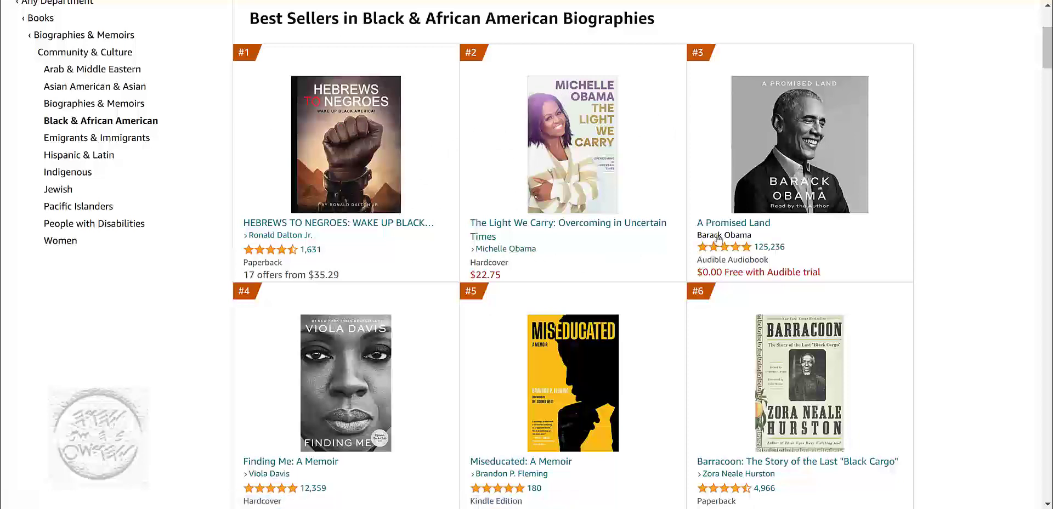
# Step: Scroll the Black & African American Biographies best sellers from #1 Hebrews to Negroes down through the mid-20s ranks
pyautogui.scroll(-3)
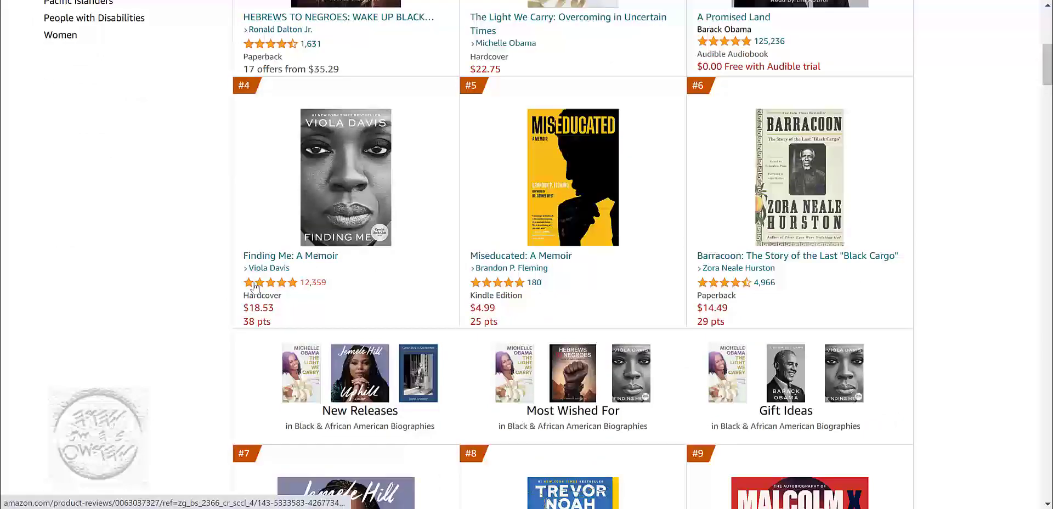
pyautogui.scroll(-3)
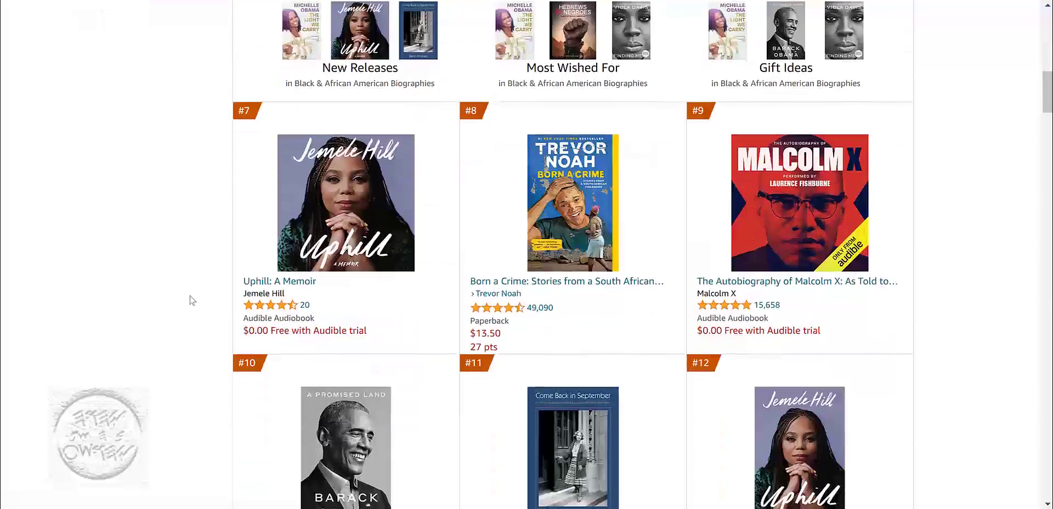
pyautogui.scroll(3)
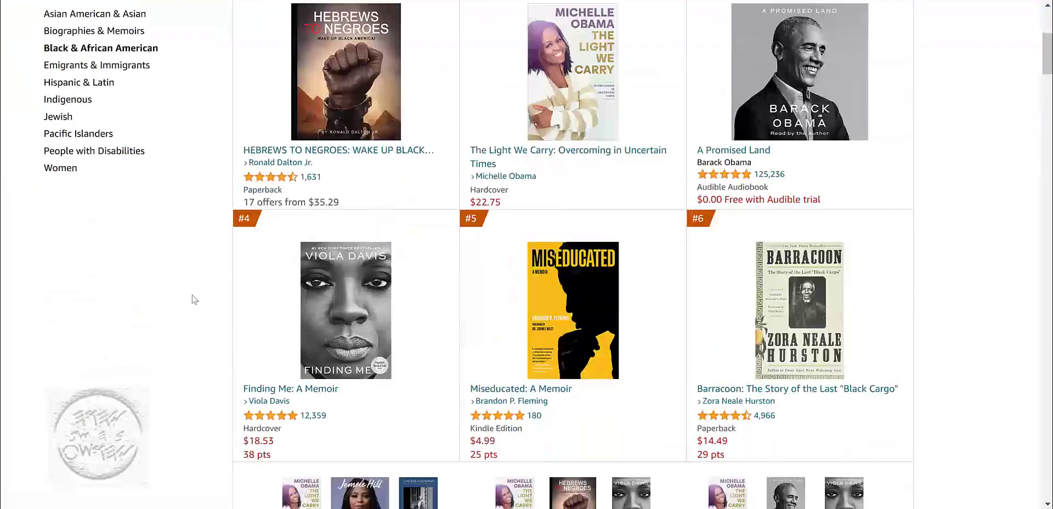
pyautogui.scroll(-3)
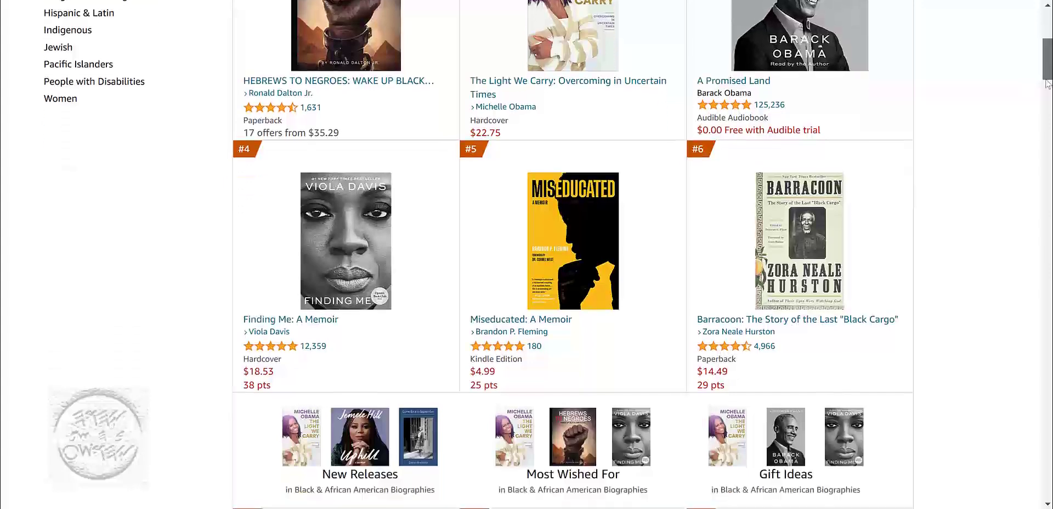
pyautogui.scroll(-3)
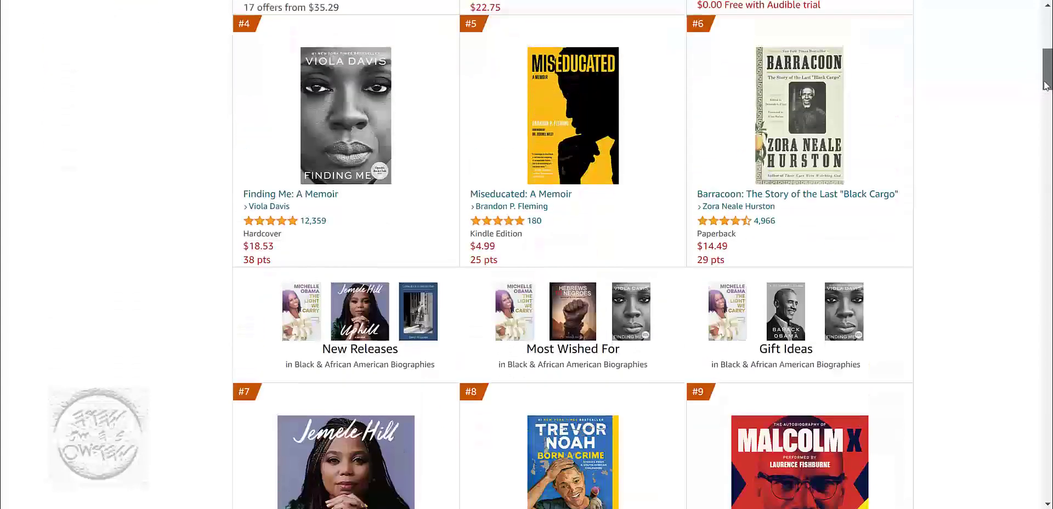
pyautogui.scroll(-3)
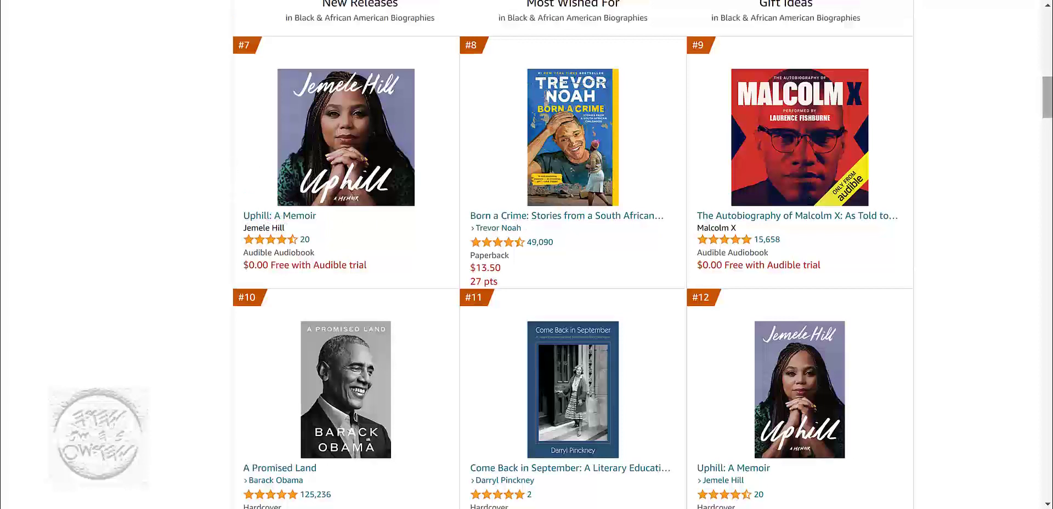
pyautogui.moveTo(1003, 270)
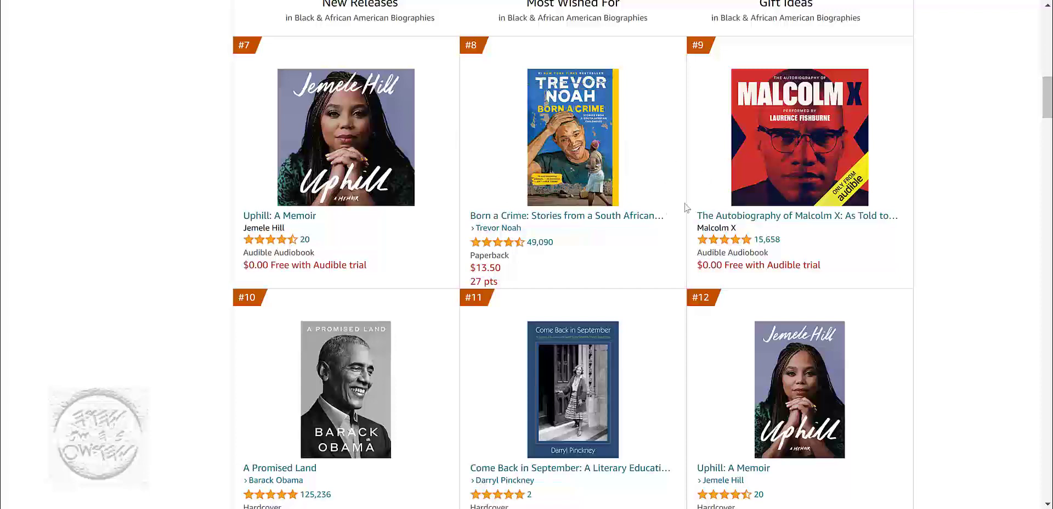
pyautogui.moveTo(1035, 106)
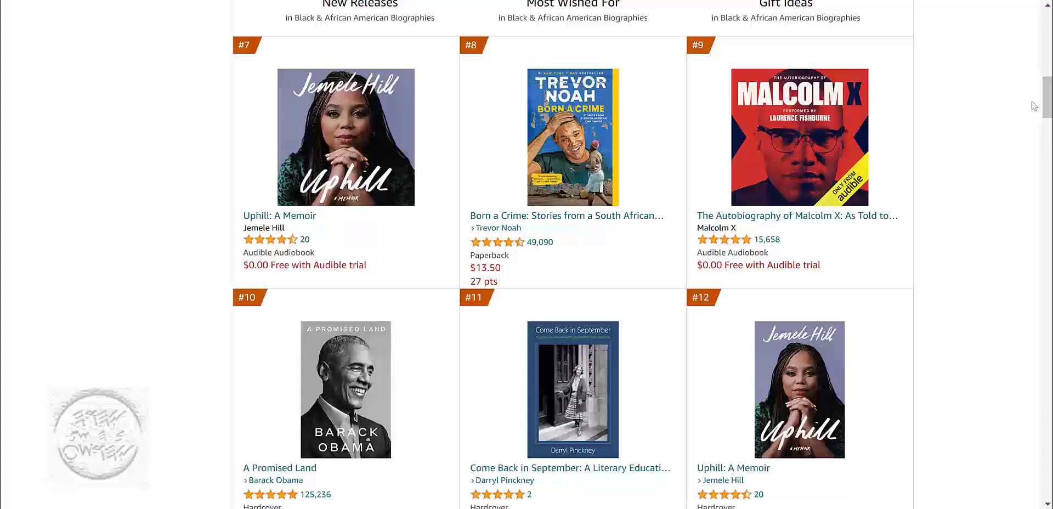
pyautogui.moveTo(1019, 103)
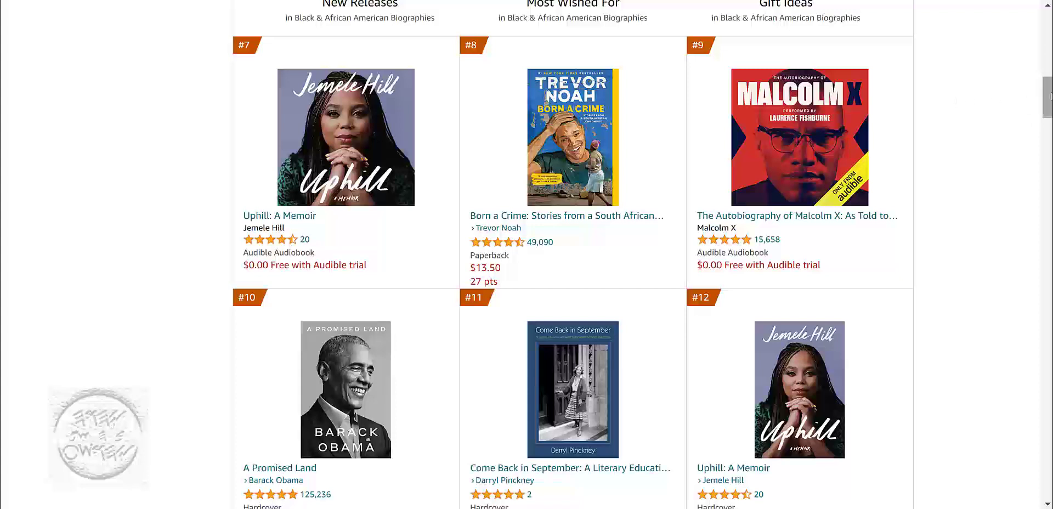
pyautogui.scroll(-3)
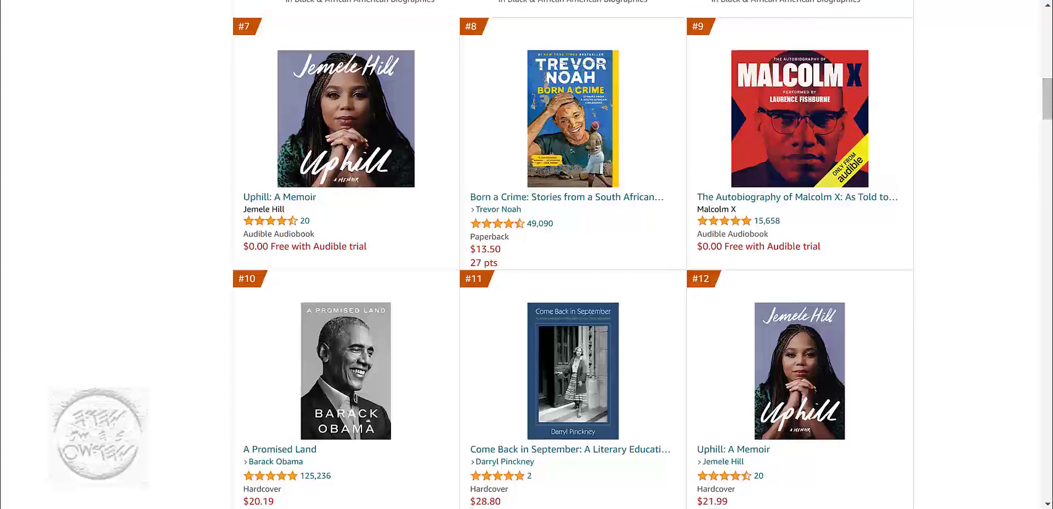
pyautogui.scroll(-3)
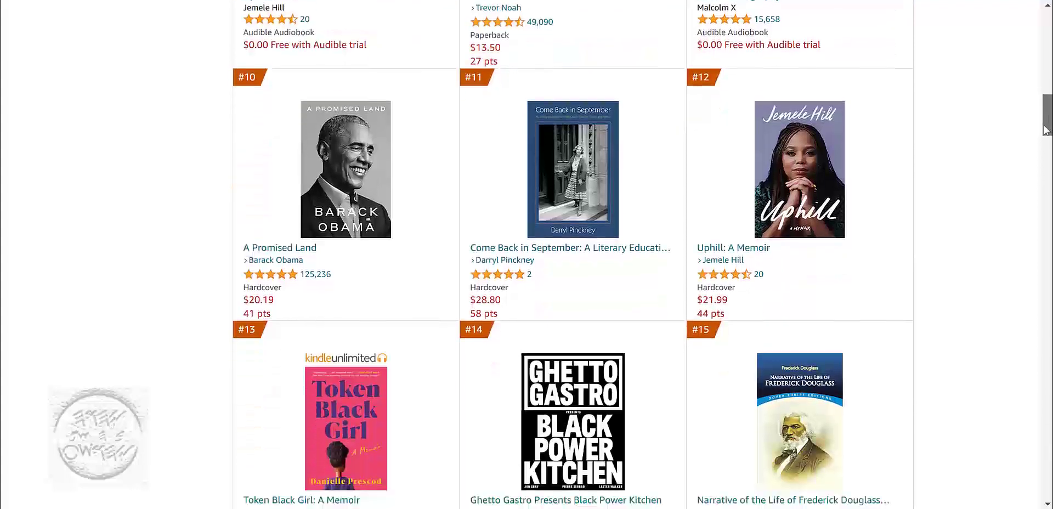
pyautogui.scroll(-3)
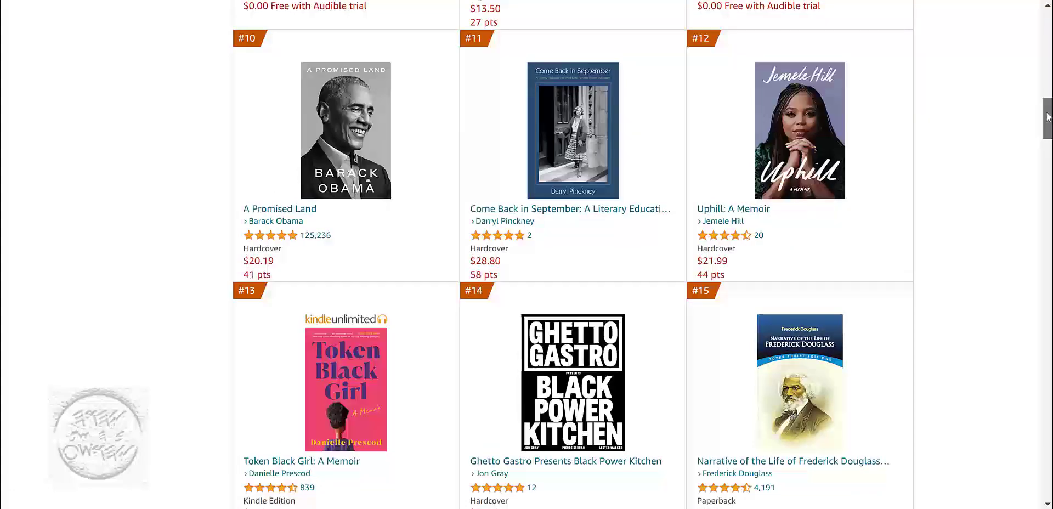
pyautogui.scroll(-3)
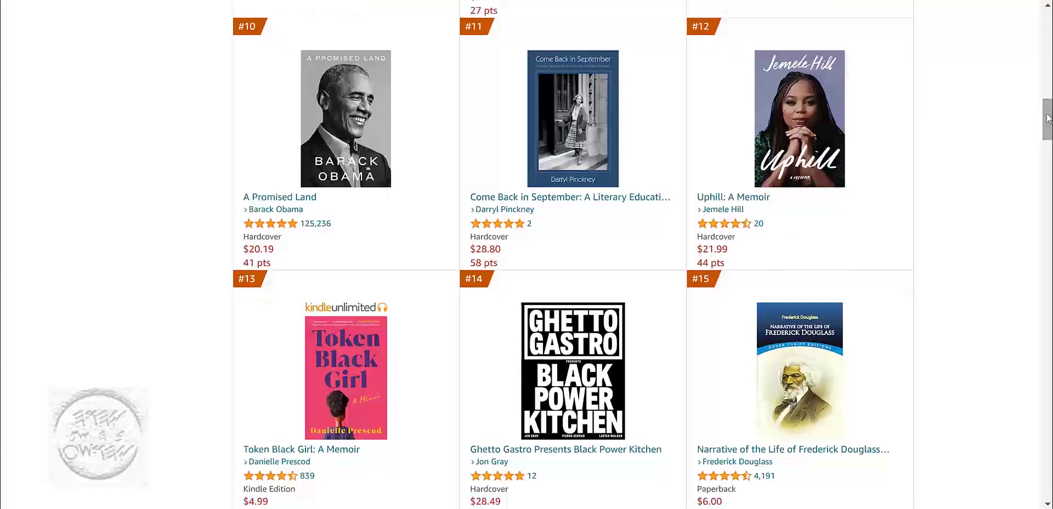
pyautogui.scroll(-3)
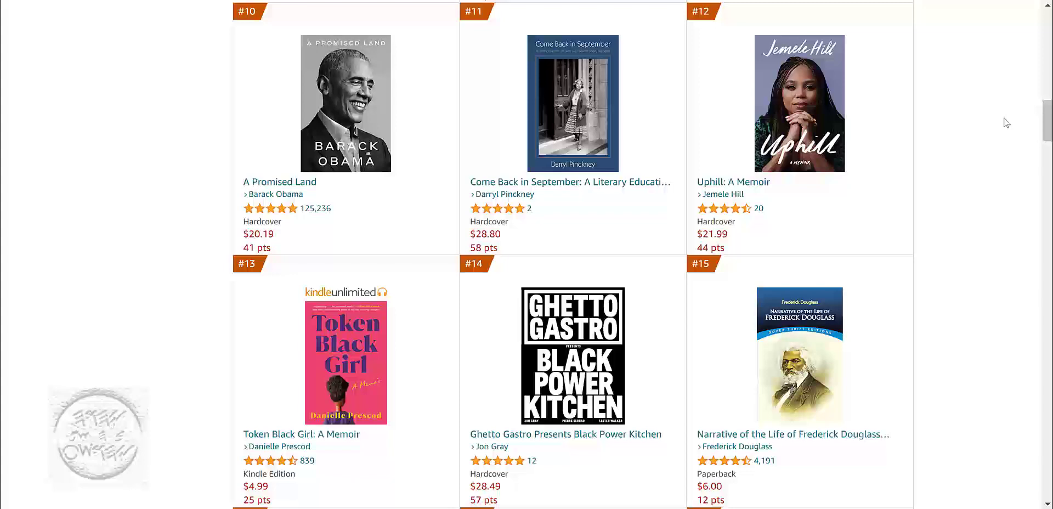
pyautogui.scroll(-3)
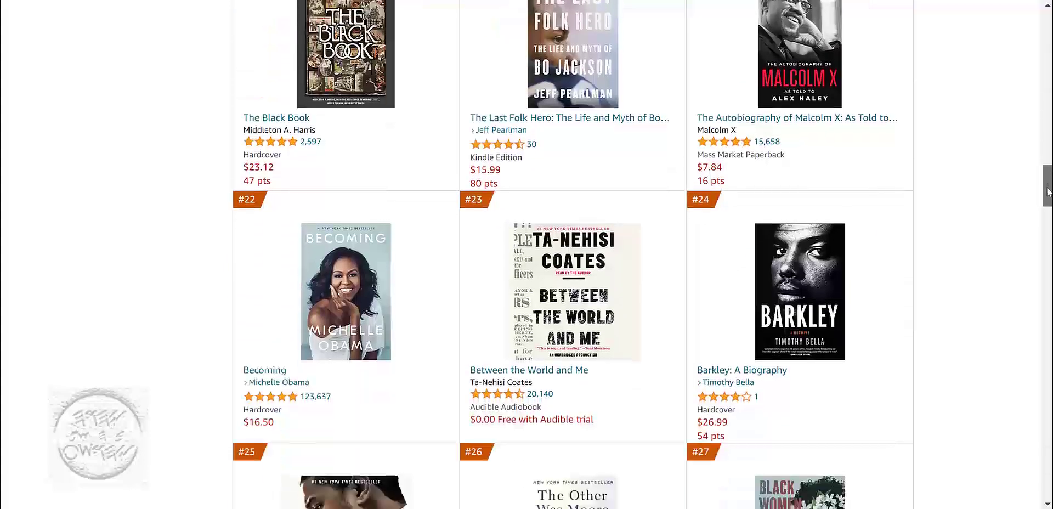
pyautogui.scroll(-3)
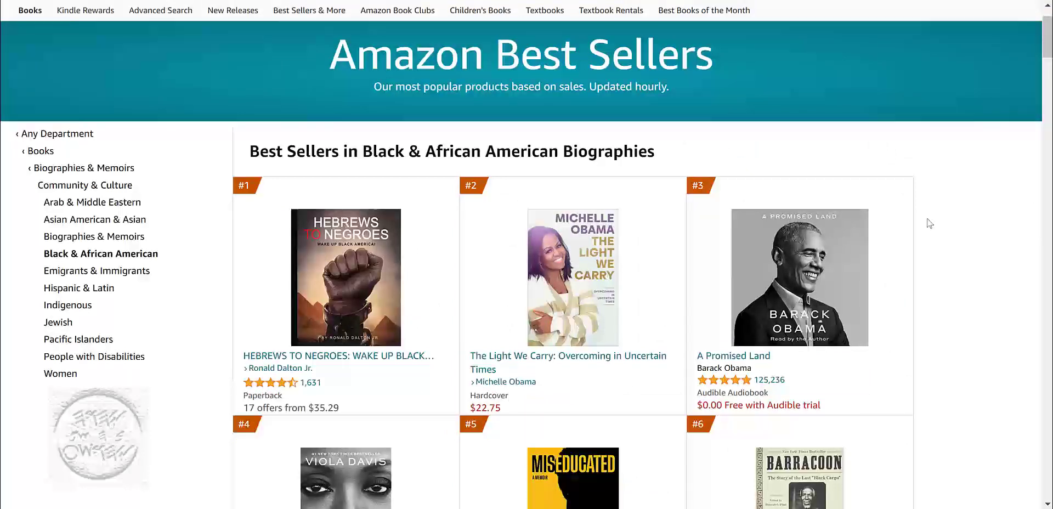
pyautogui.moveTo(251, 198)
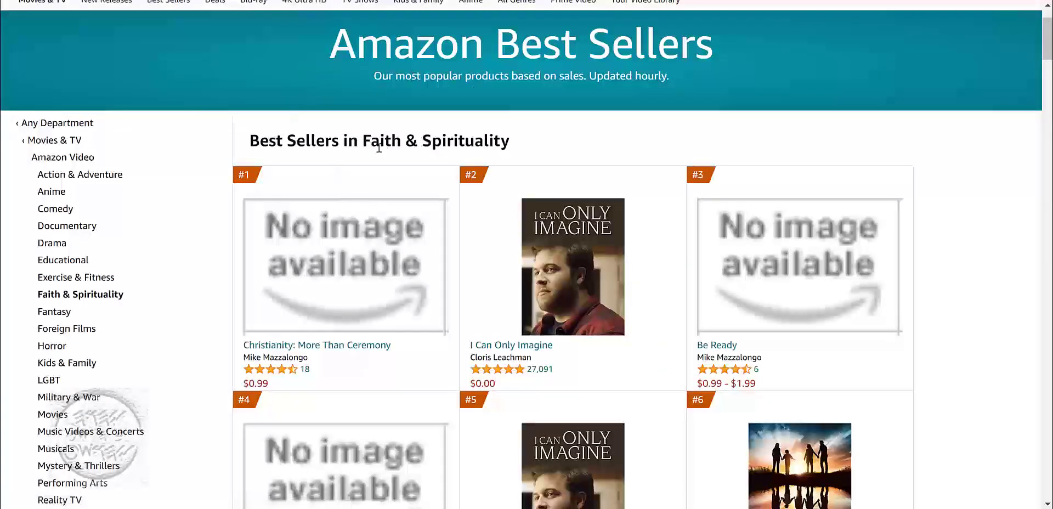
pyautogui.moveTo(397, 259)
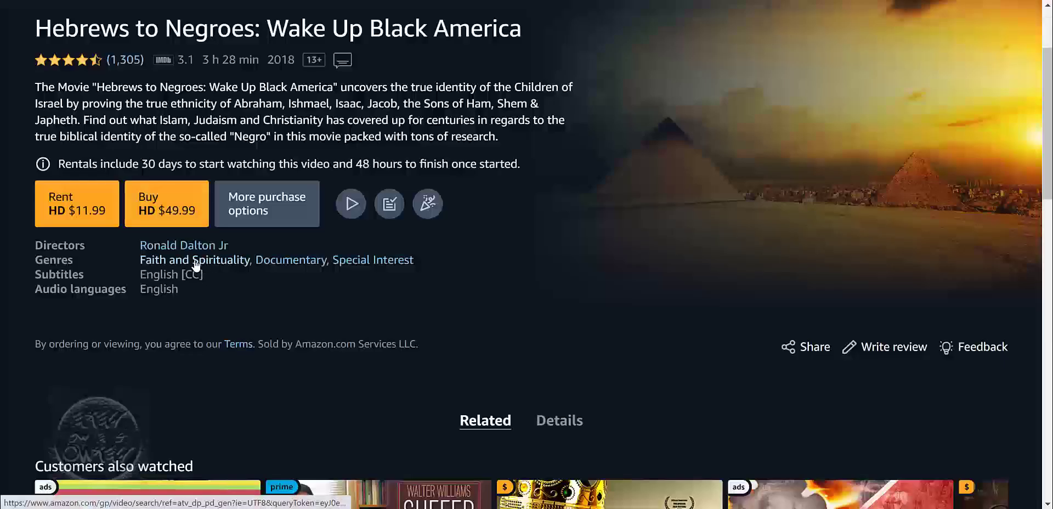
pyautogui.moveTo(246, 276)
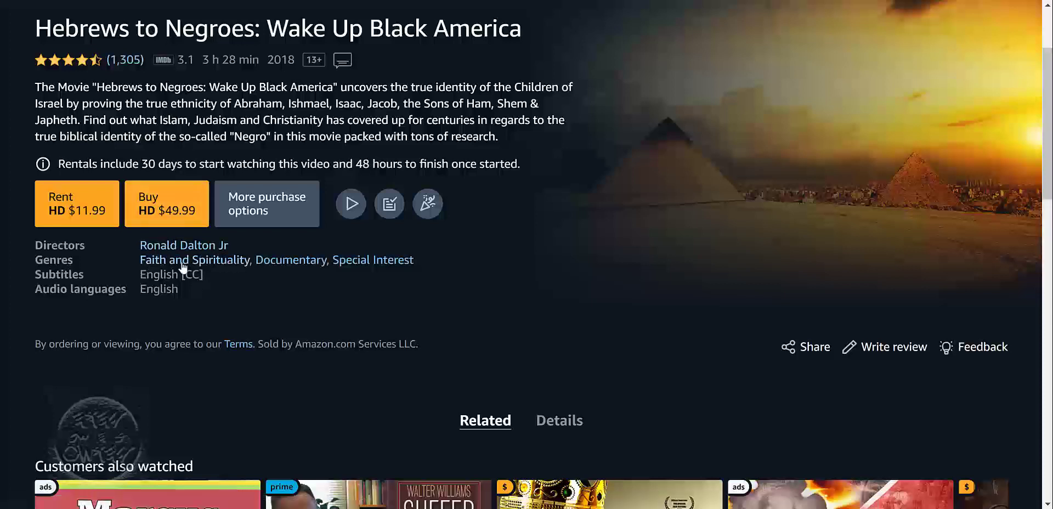
pyautogui.moveTo(142, 264)
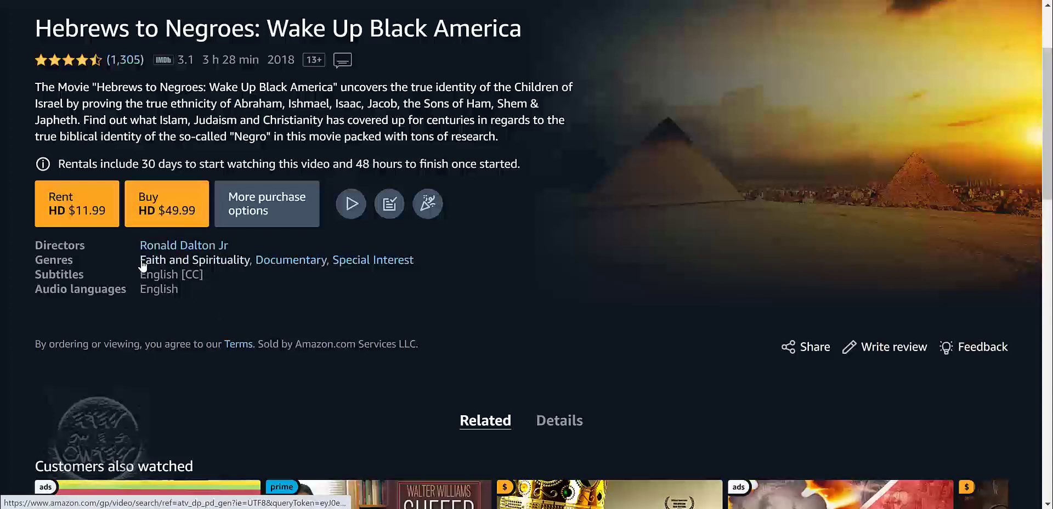
pyautogui.moveTo(325, 278)
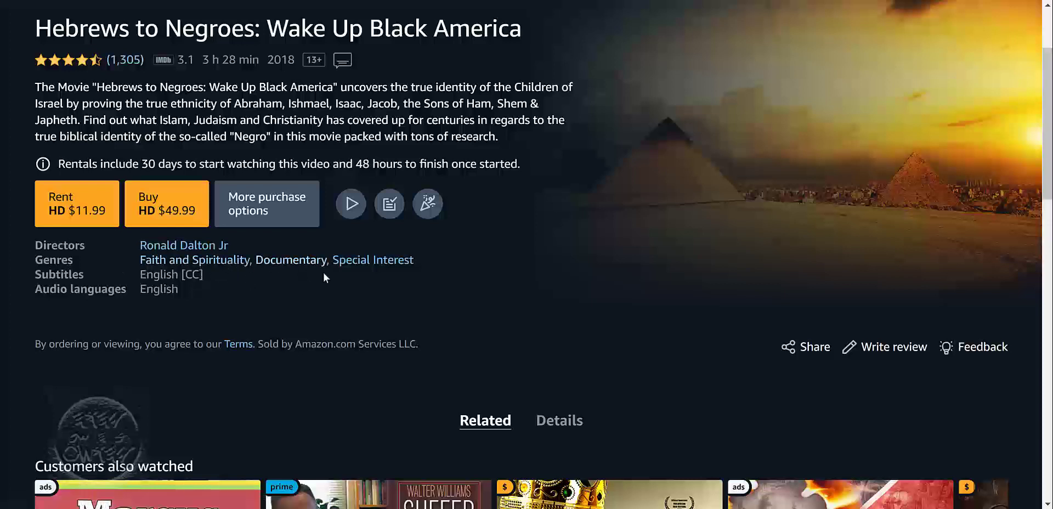
pyautogui.moveTo(198, 266)
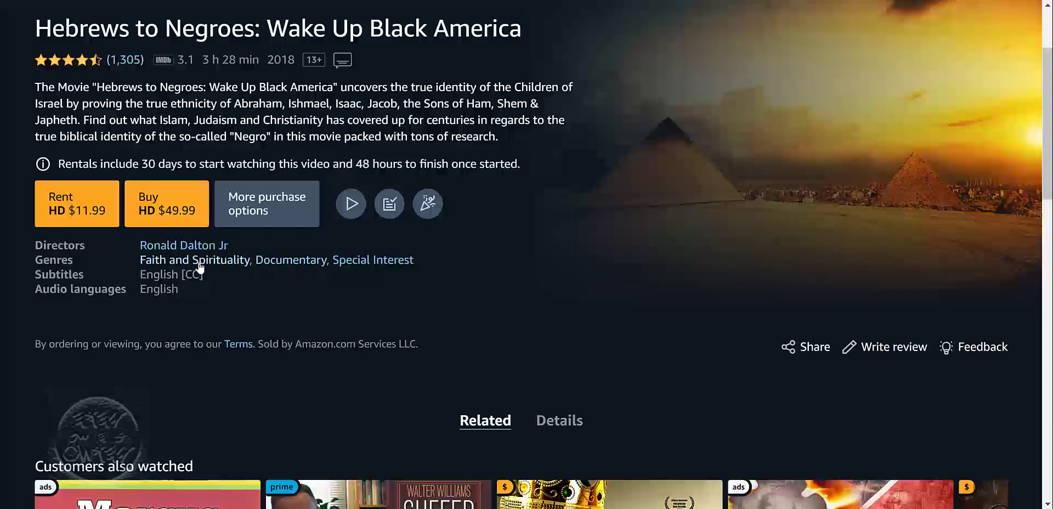
pyautogui.moveTo(180, 271)
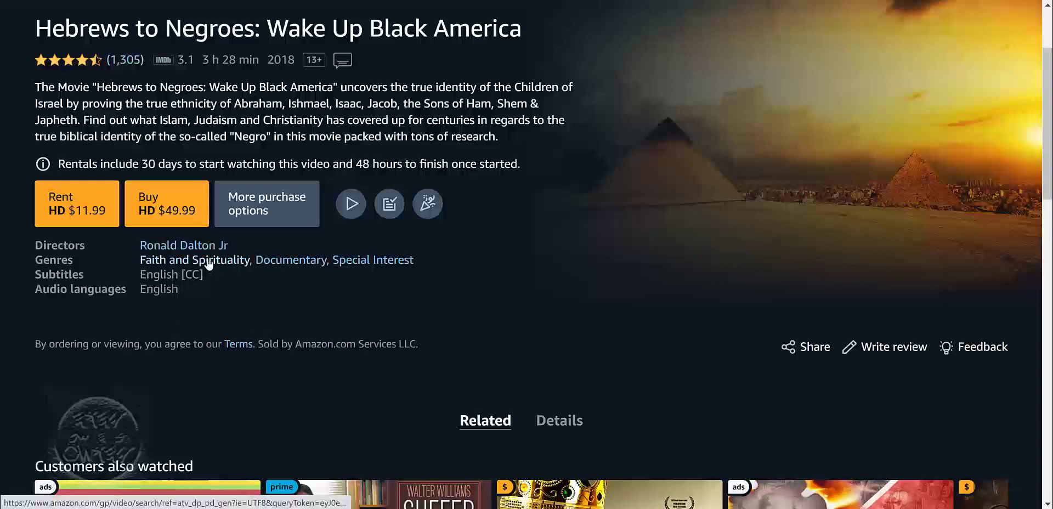
pyautogui.moveTo(223, 266)
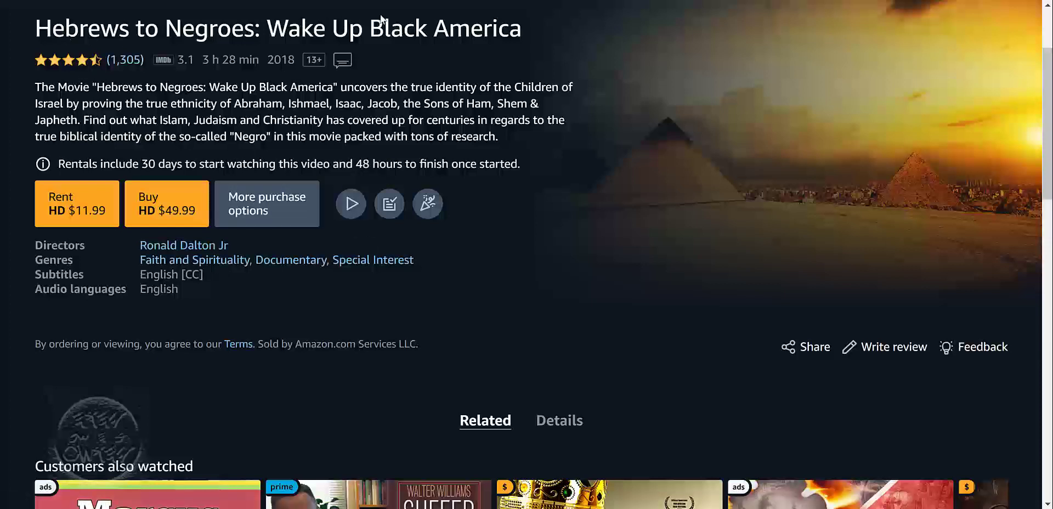
pyautogui.moveTo(161, 279)
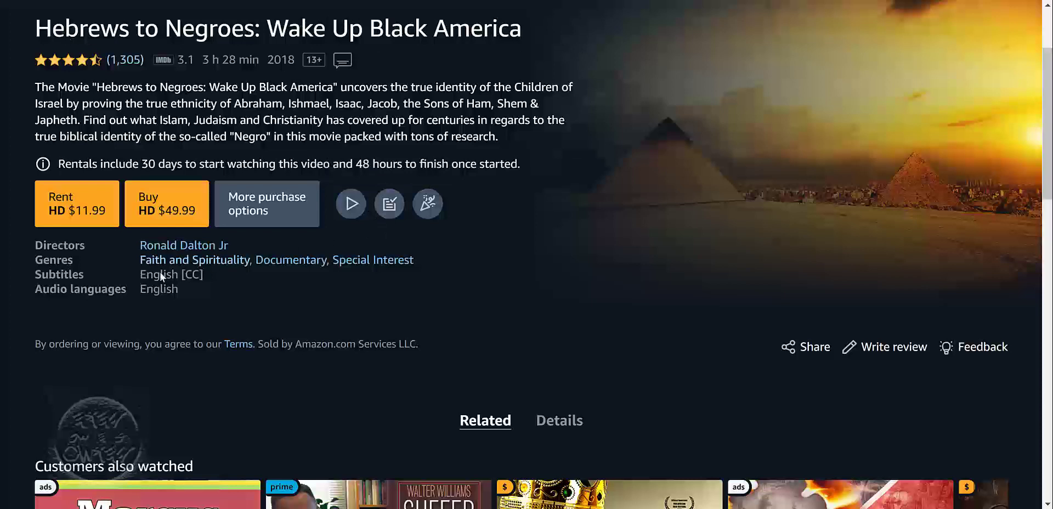
pyautogui.moveTo(634, 319)
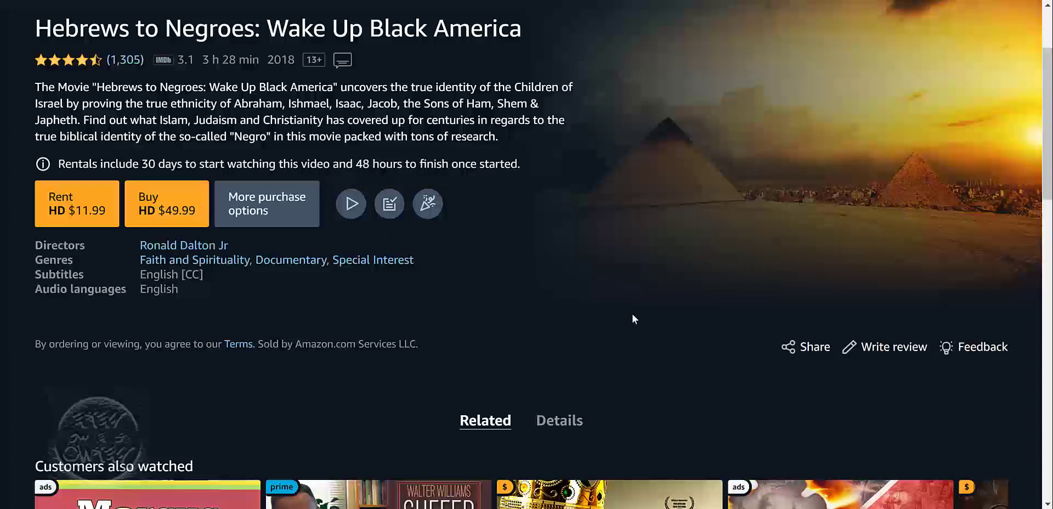
pyautogui.moveTo(175, 278)
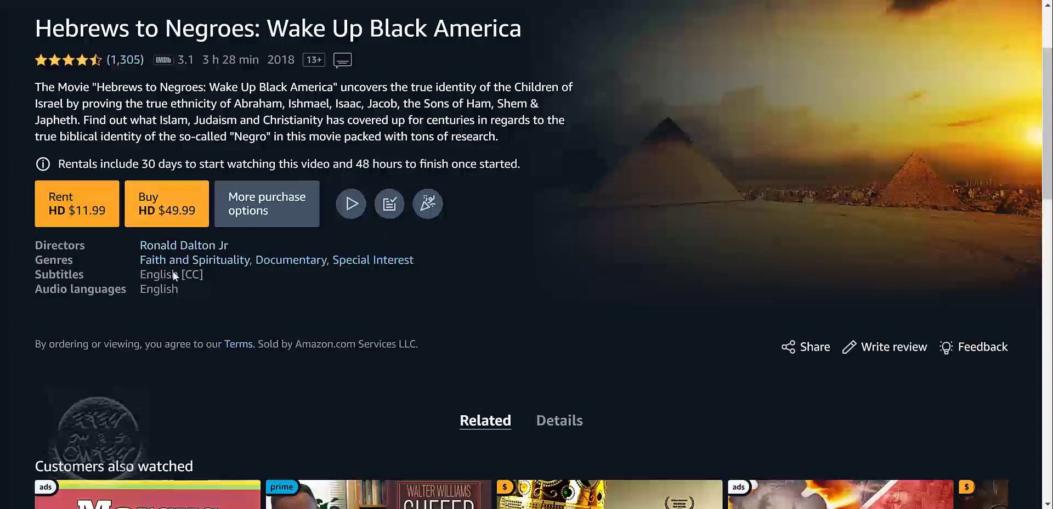
pyautogui.moveTo(167, 235)
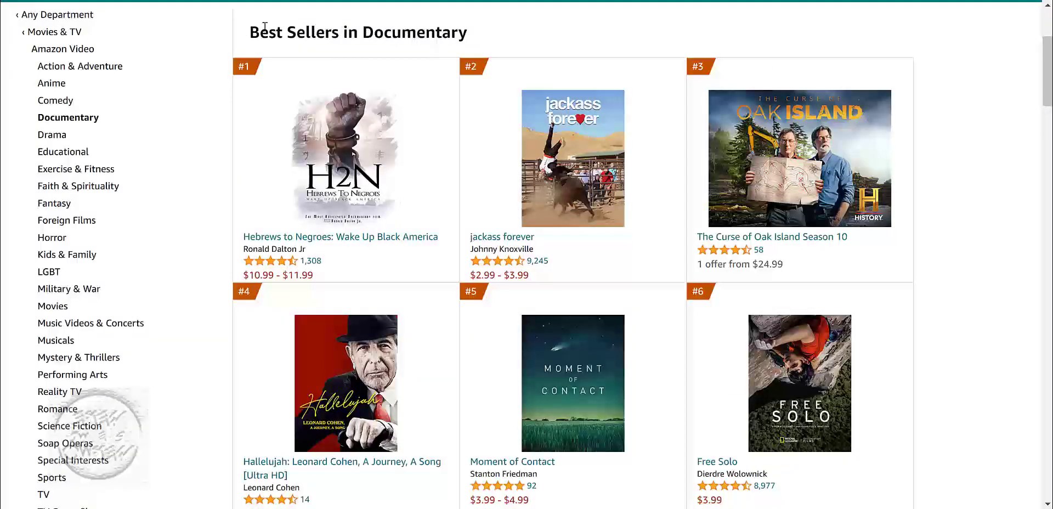
pyautogui.moveTo(342, 247)
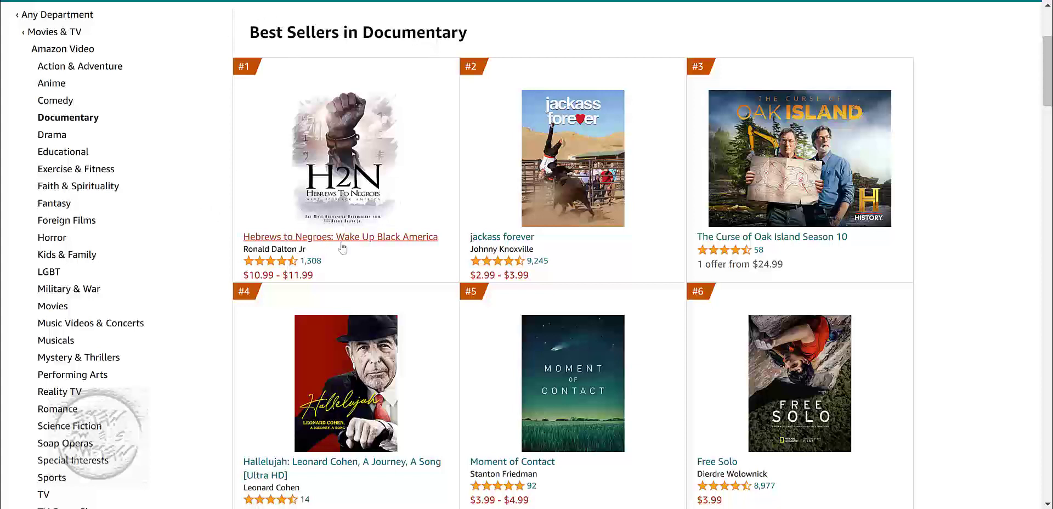
pyautogui.moveTo(475, 217)
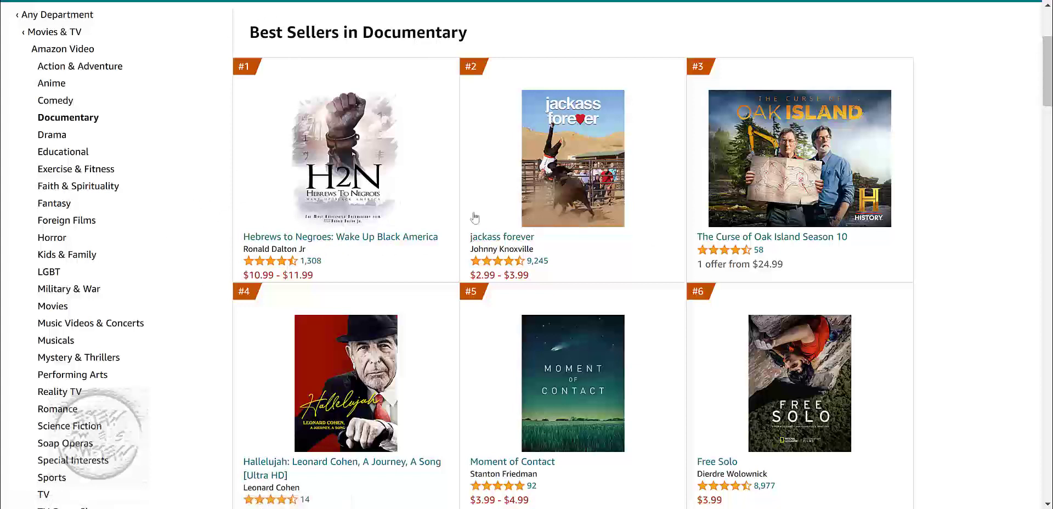
pyautogui.moveTo(598, 129)
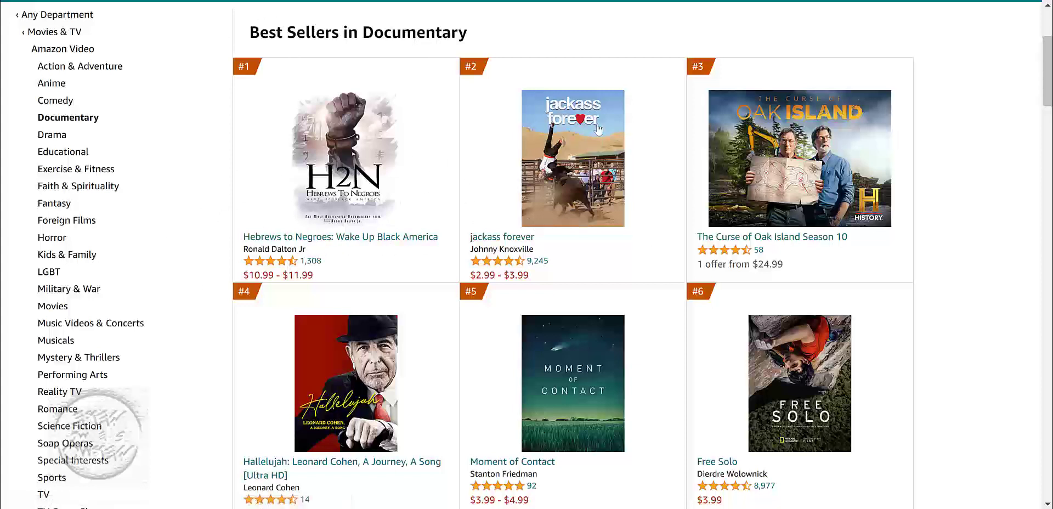
# Step: Scroll the Documentary best sellers past the top six to ranks #7–#9, including the second Hebrews to Negroes entry
pyautogui.scroll(-3)
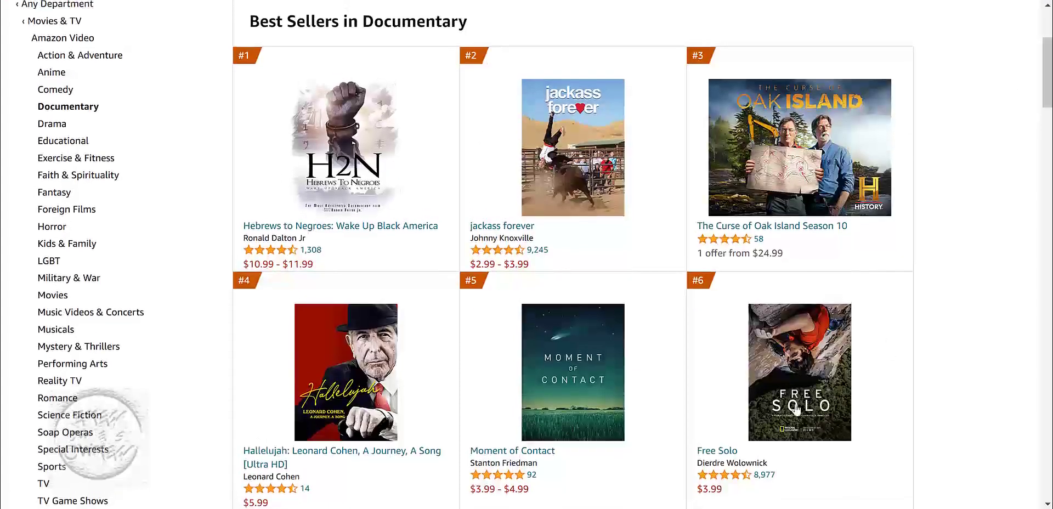
pyautogui.moveTo(713, 449)
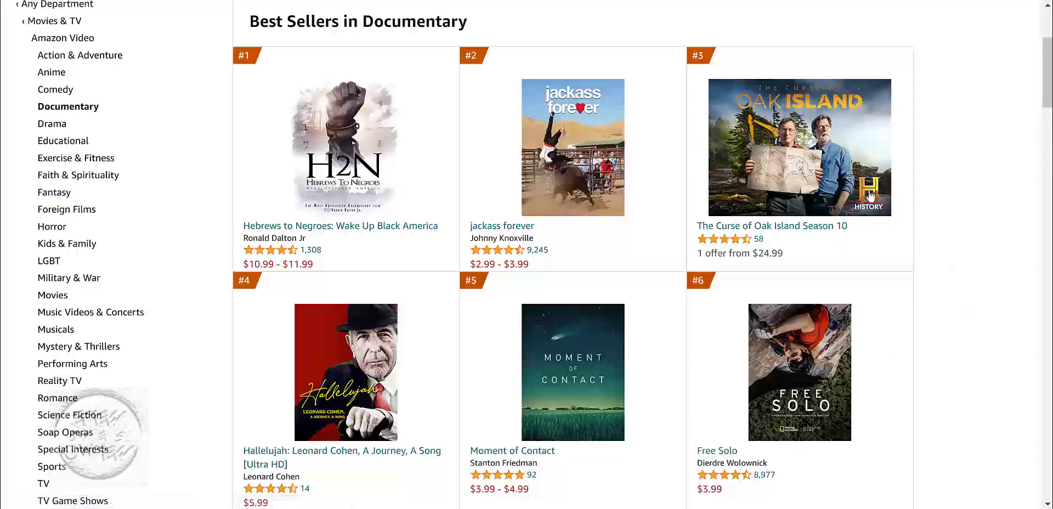
pyautogui.moveTo(1027, 157)
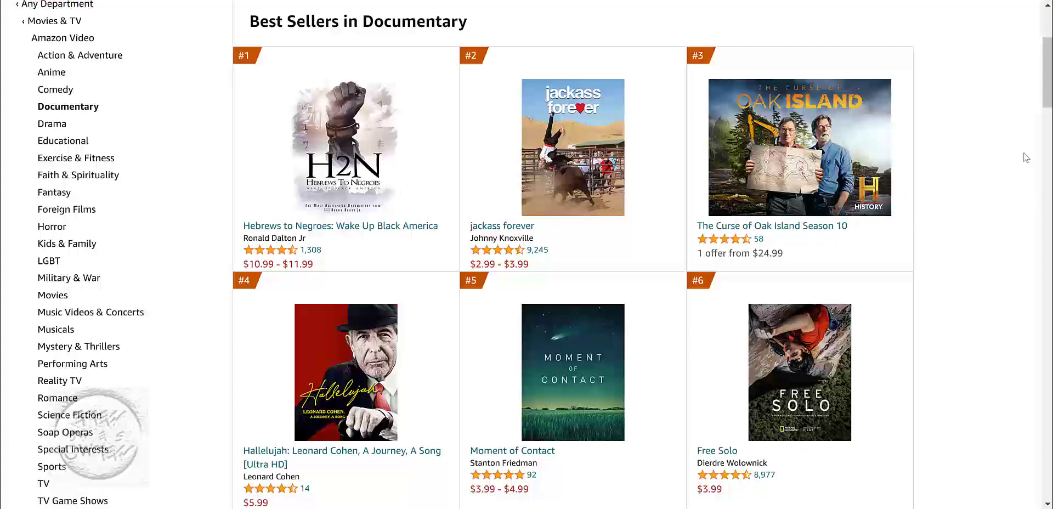
pyautogui.scroll(-3)
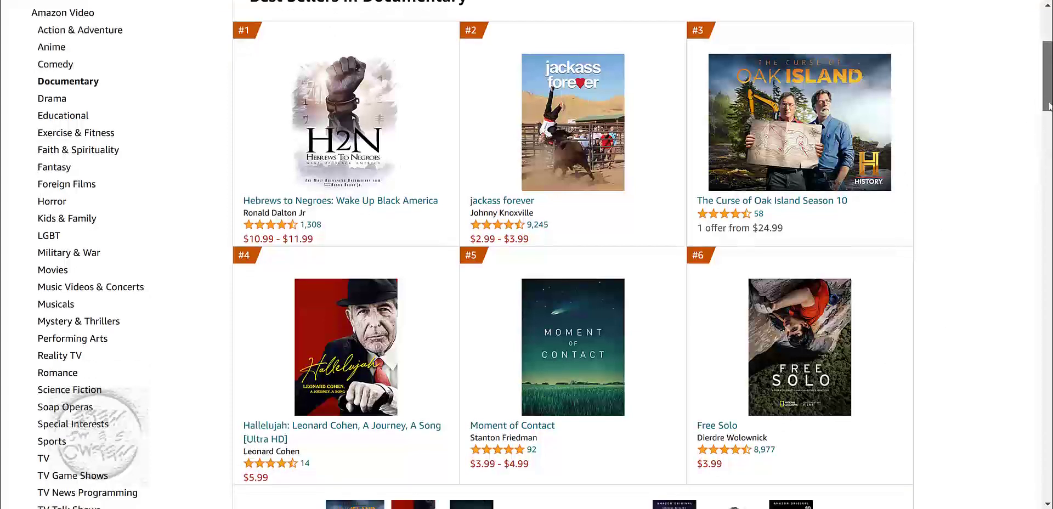
pyautogui.scroll(-3)
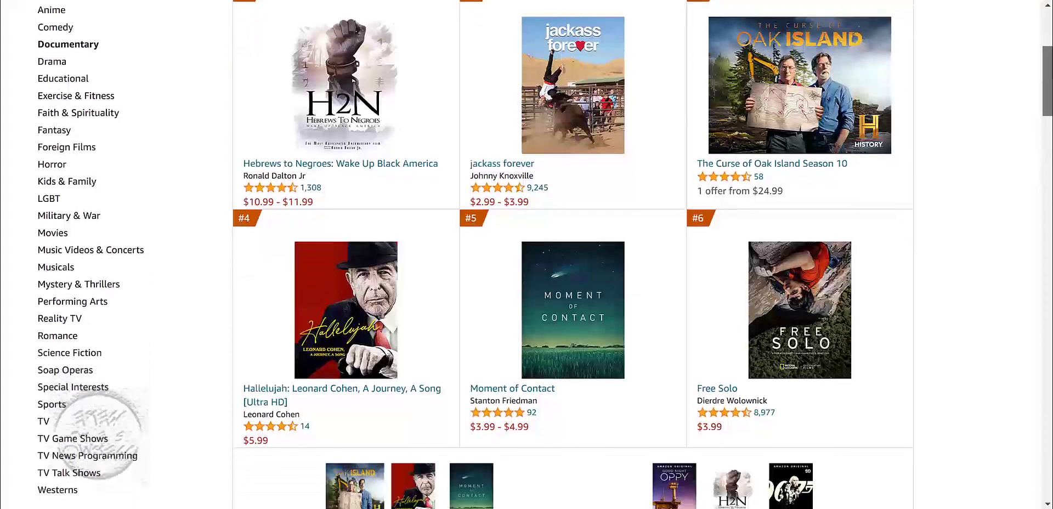
pyautogui.scroll(-3)
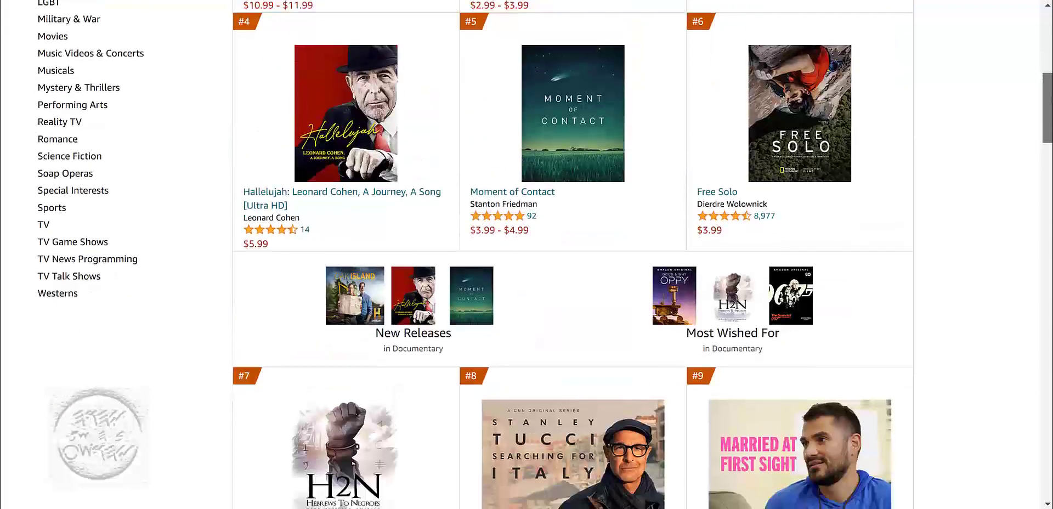
pyautogui.scroll(-3)
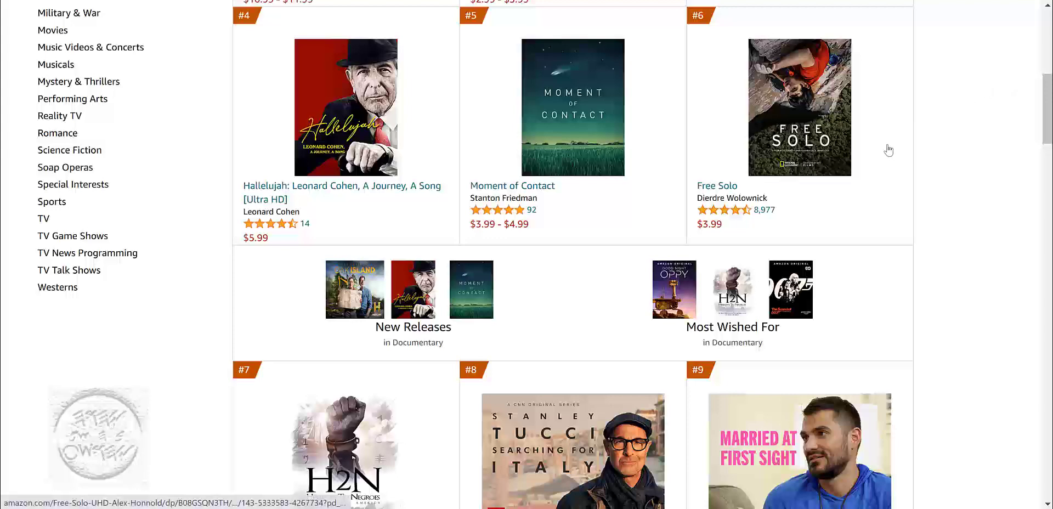
pyautogui.scroll(3)
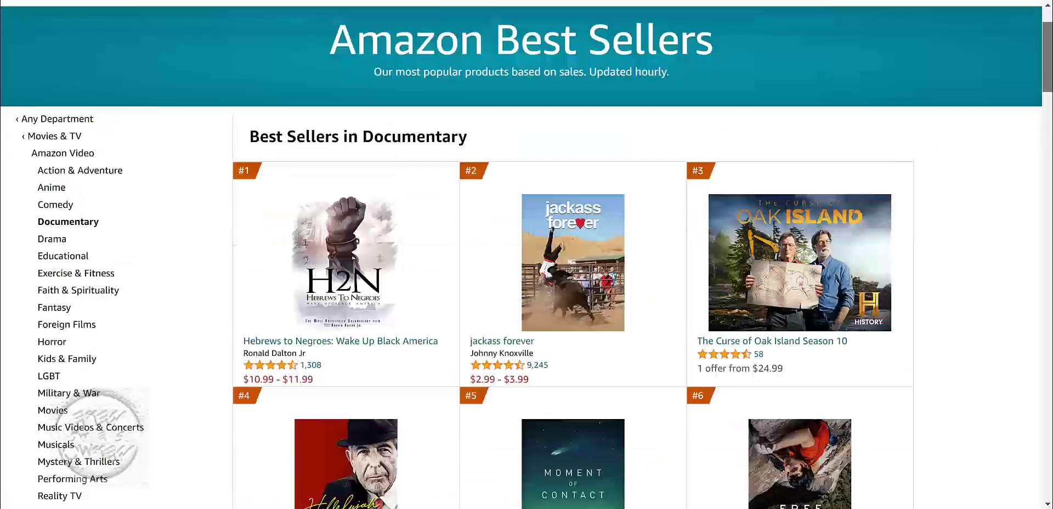
pyautogui.scroll(-3)
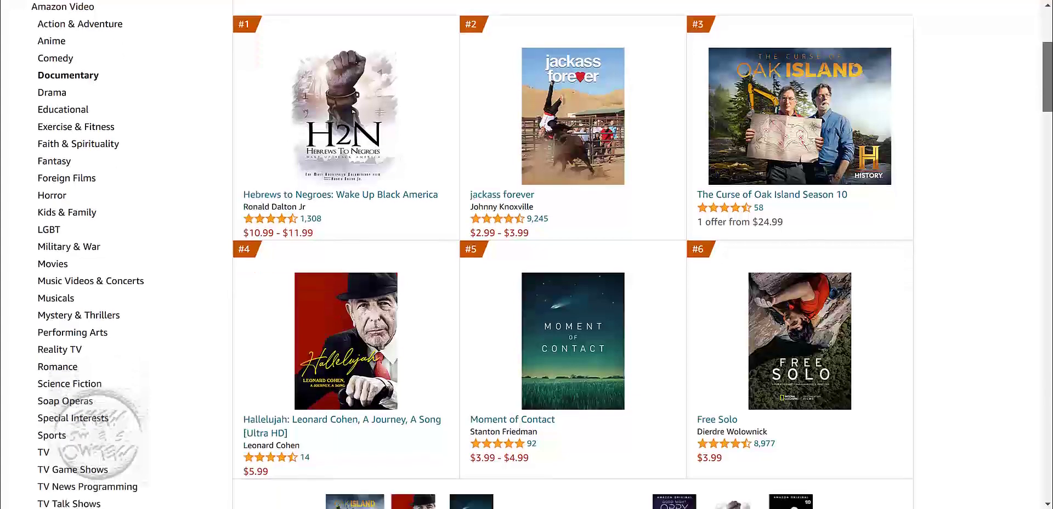
pyautogui.scroll(-3)
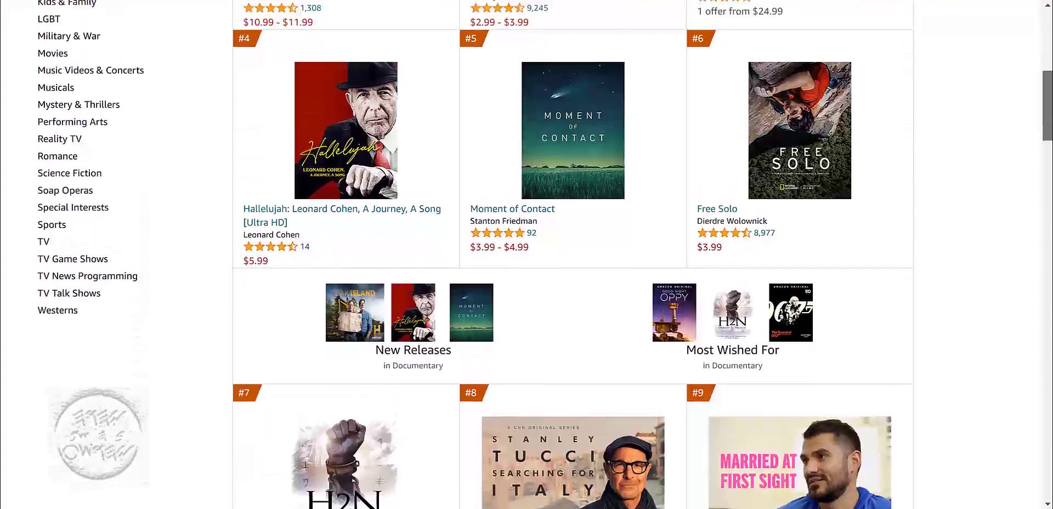
pyautogui.moveTo(296, 112)
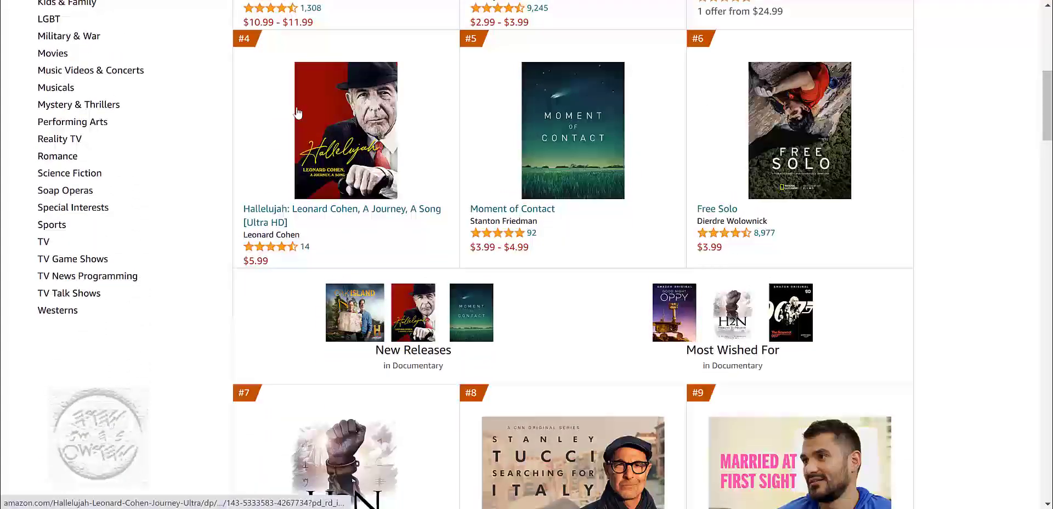
pyautogui.moveTo(1046, 204)
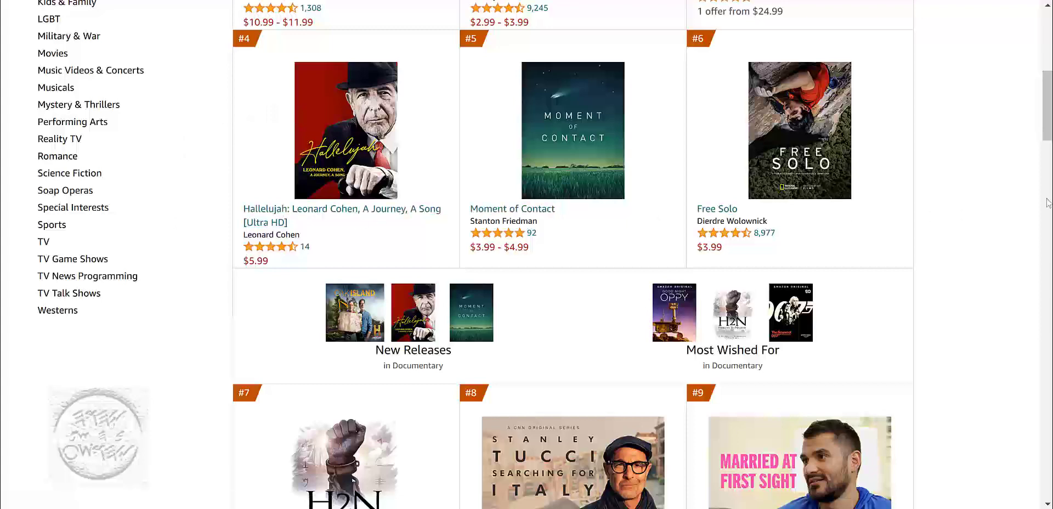
pyautogui.scroll(-3)
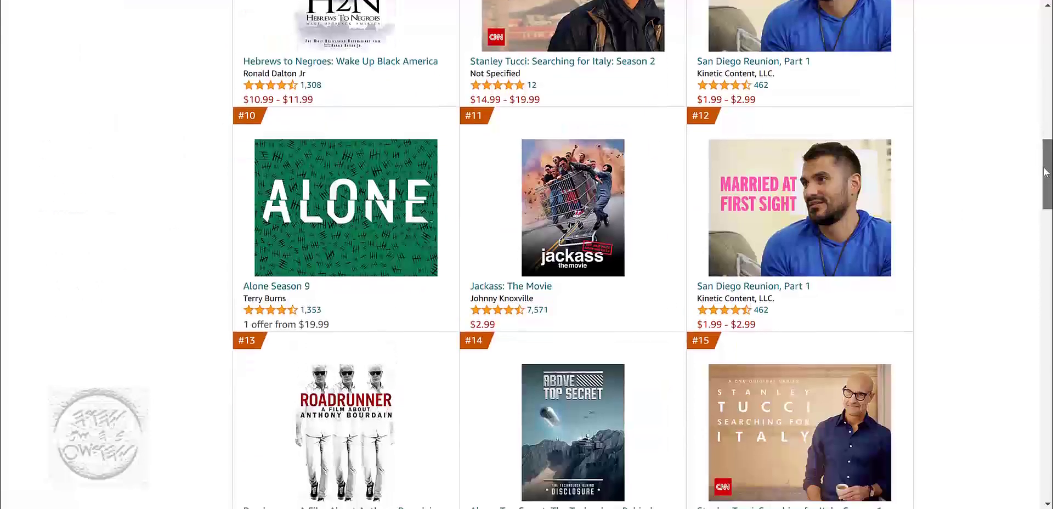
pyautogui.scroll(-3)
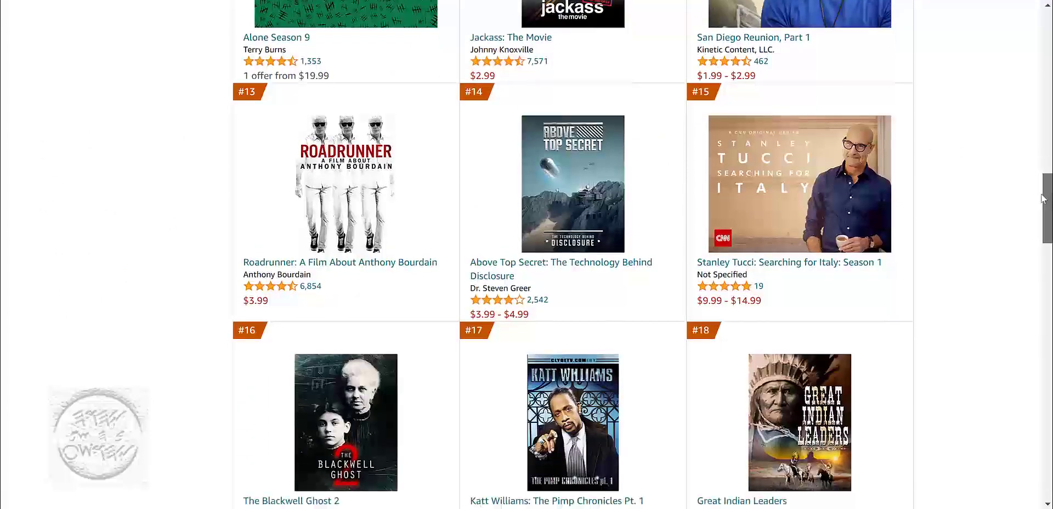
pyautogui.scroll(-3)
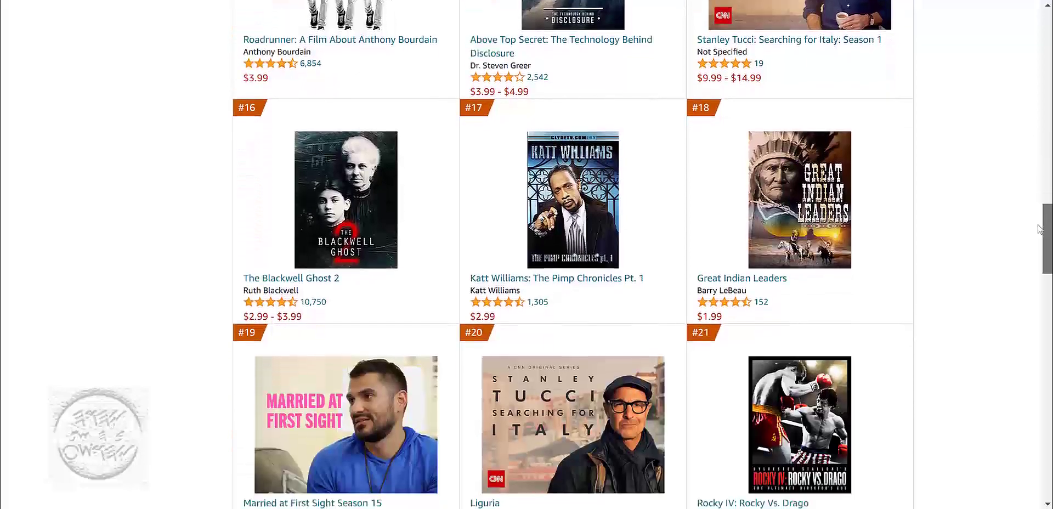
pyautogui.scroll(3)
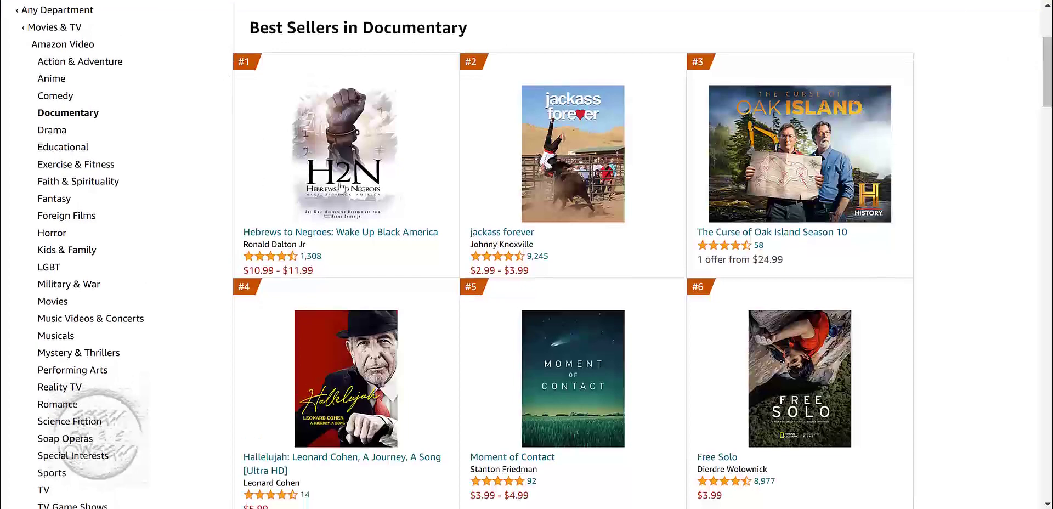
pyautogui.moveTo(526, 24)
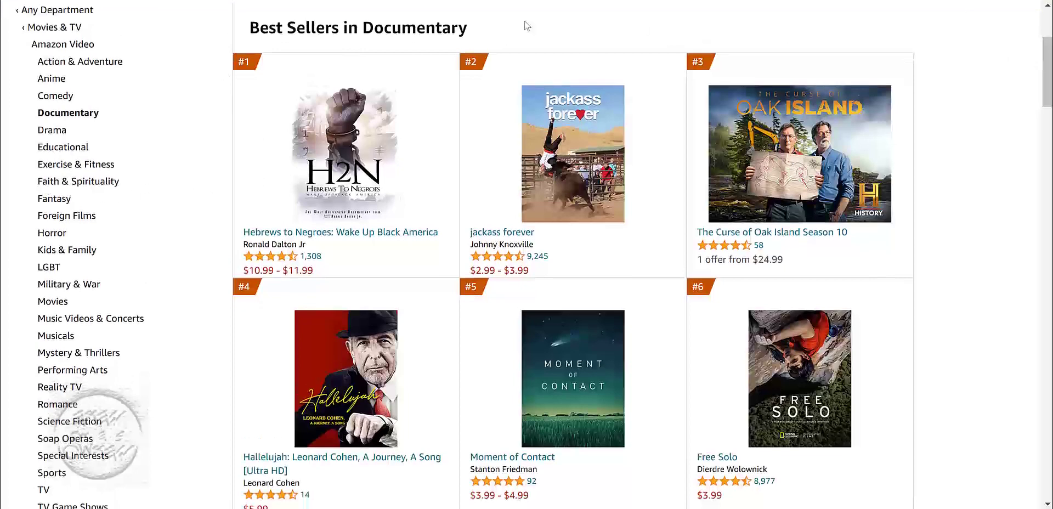
pyautogui.moveTo(11, 119)
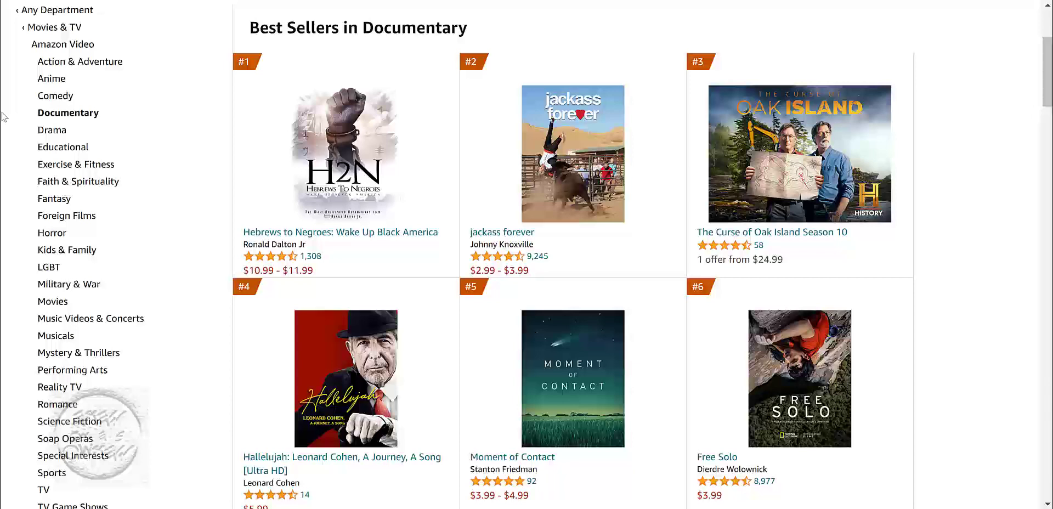
pyautogui.moveTo(174, 124)
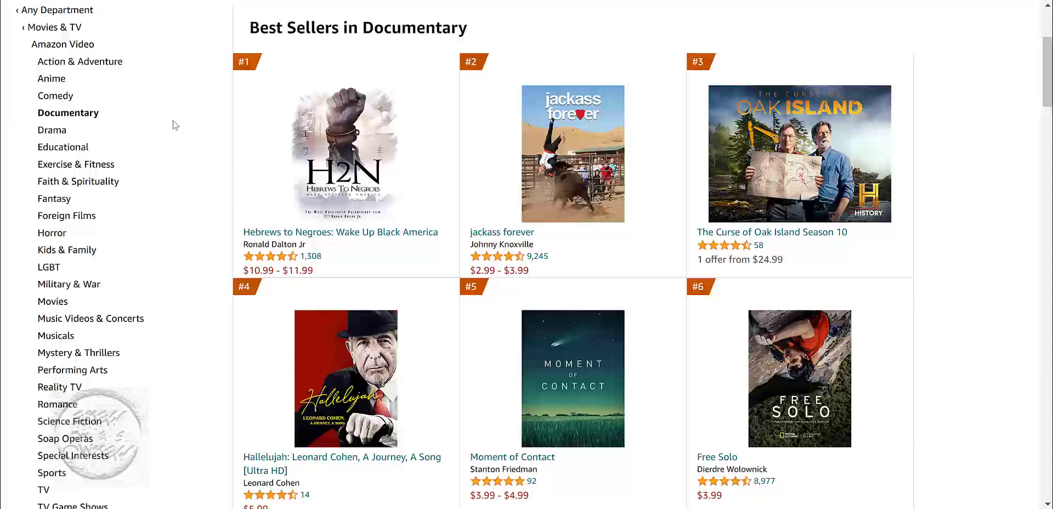
pyautogui.moveTo(158, 107)
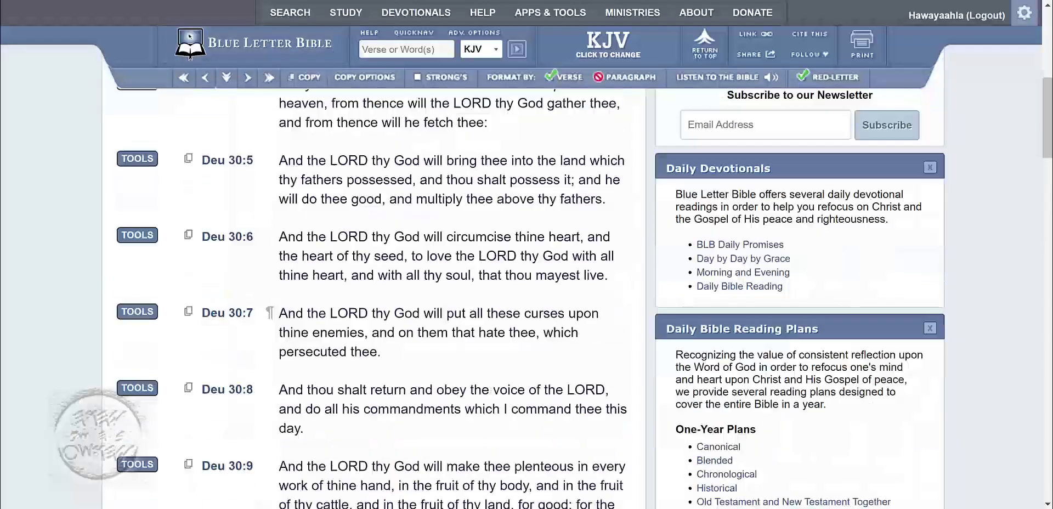
# Step: Read Deuteronomy 30 in the KJV from the Restoration Promised heading through verse 6
pyautogui.scroll(3)
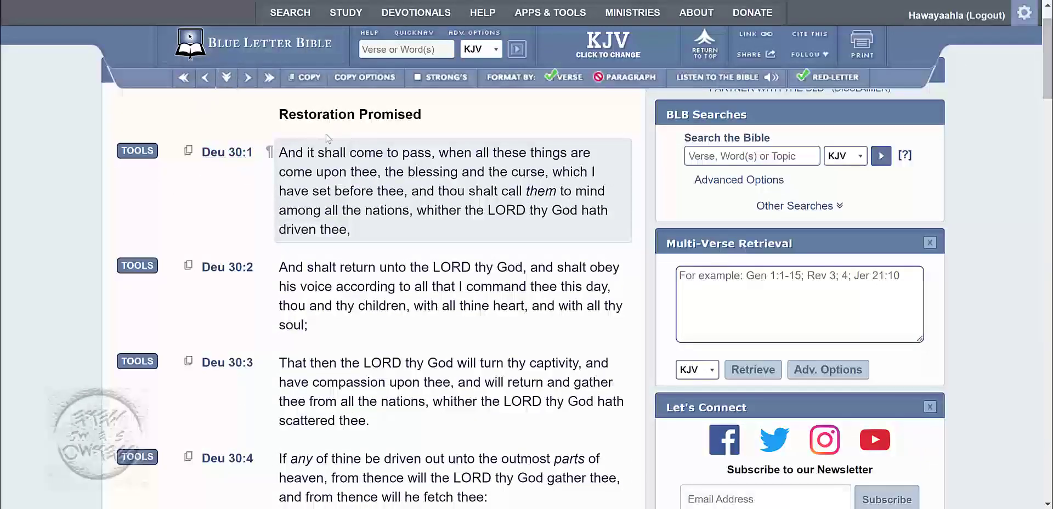
pyautogui.moveTo(353, 132)
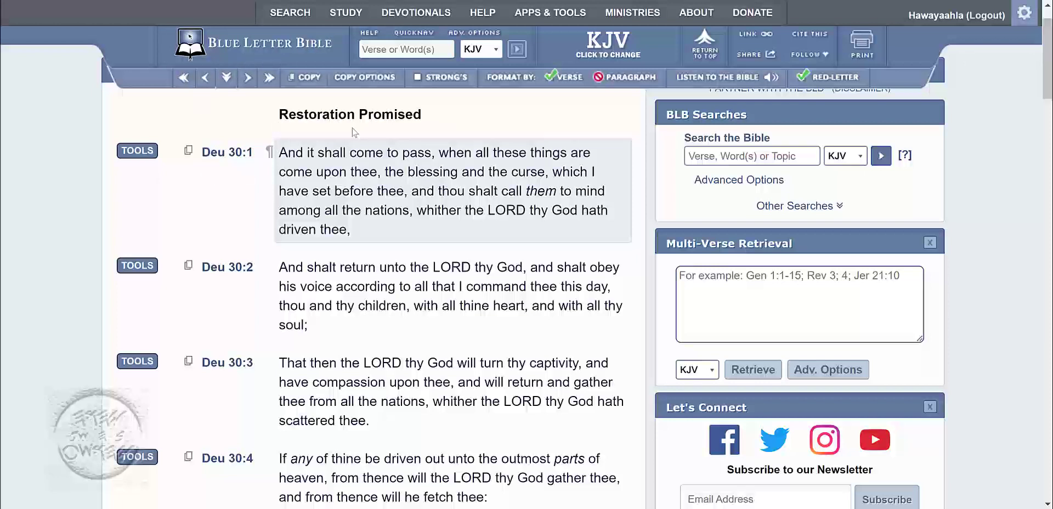
pyautogui.moveTo(471, 166)
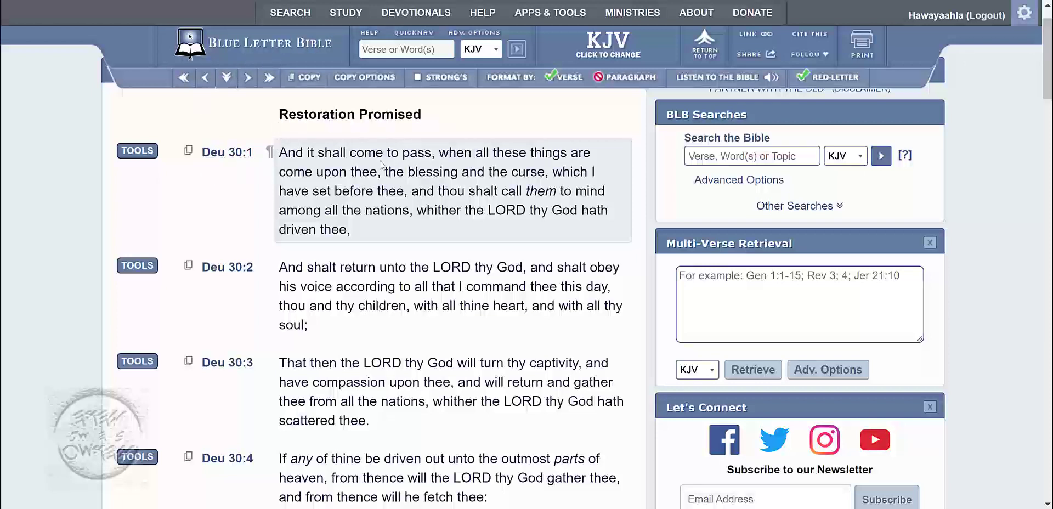
pyautogui.moveTo(432, 152)
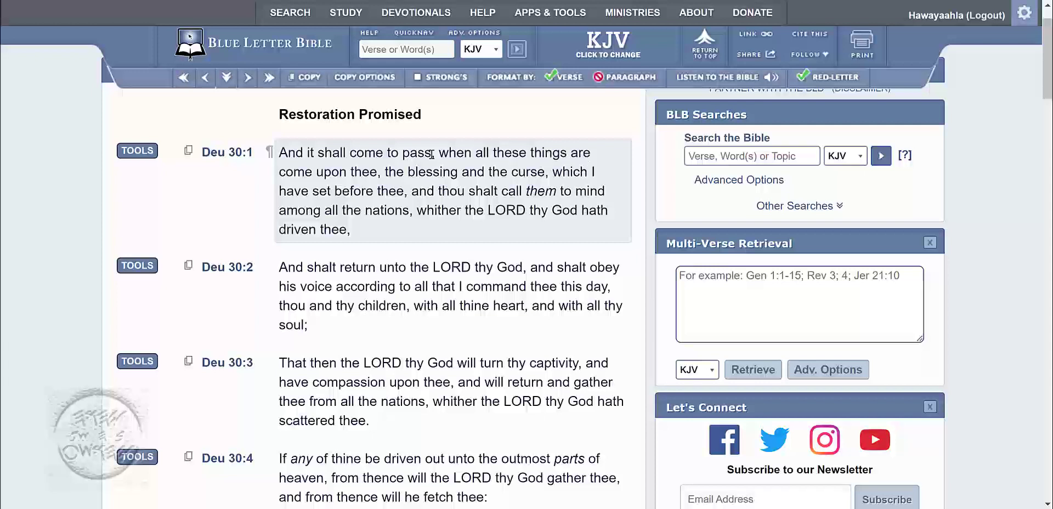
pyautogui.moveTo(549, 164)
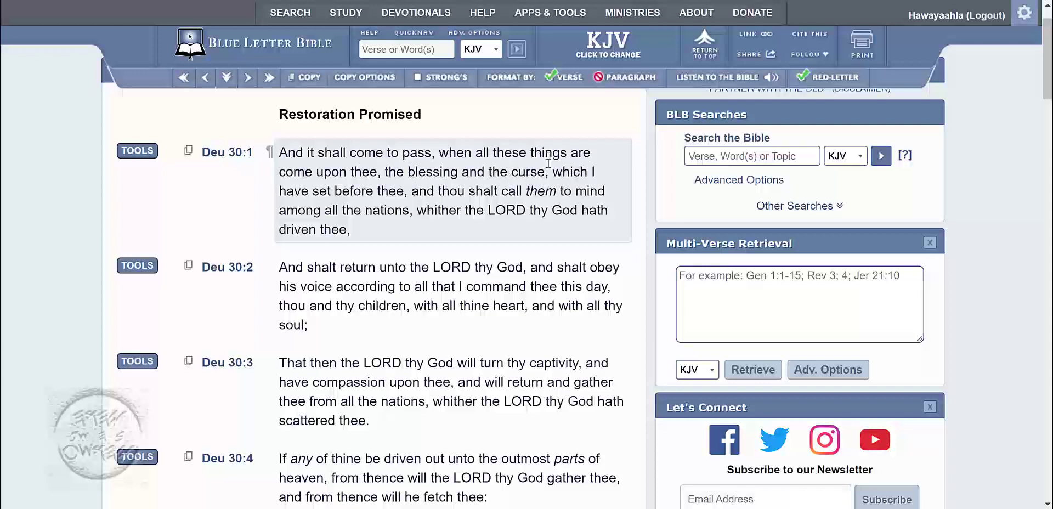
pyautogui.moveTo(607, 203)
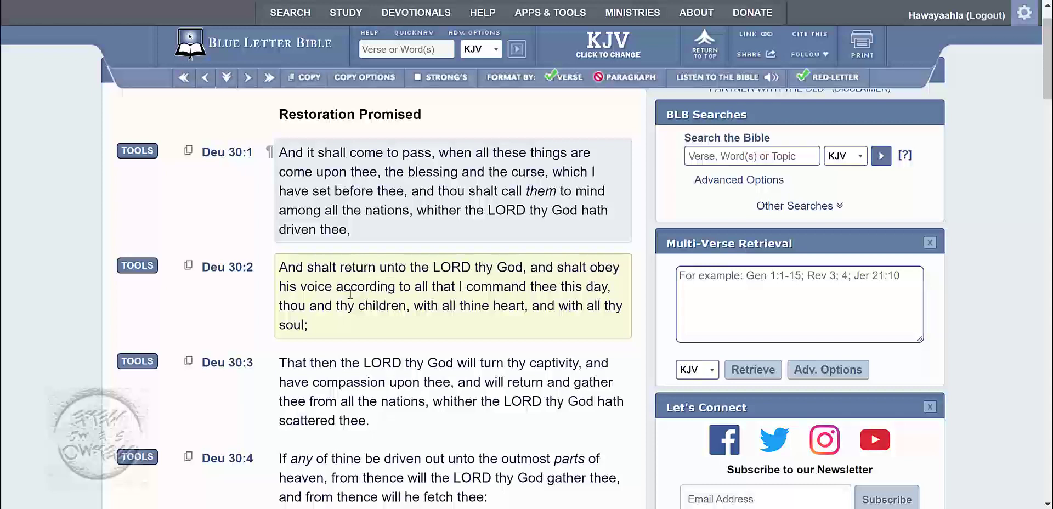
pyautogui.moveTo(549, 293)
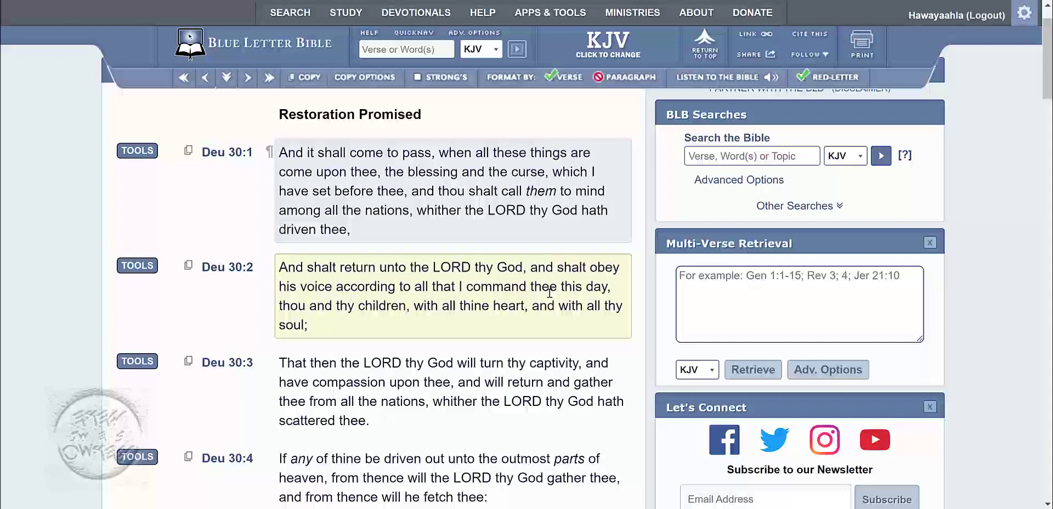
pyautogui.moveTo(353, 305)
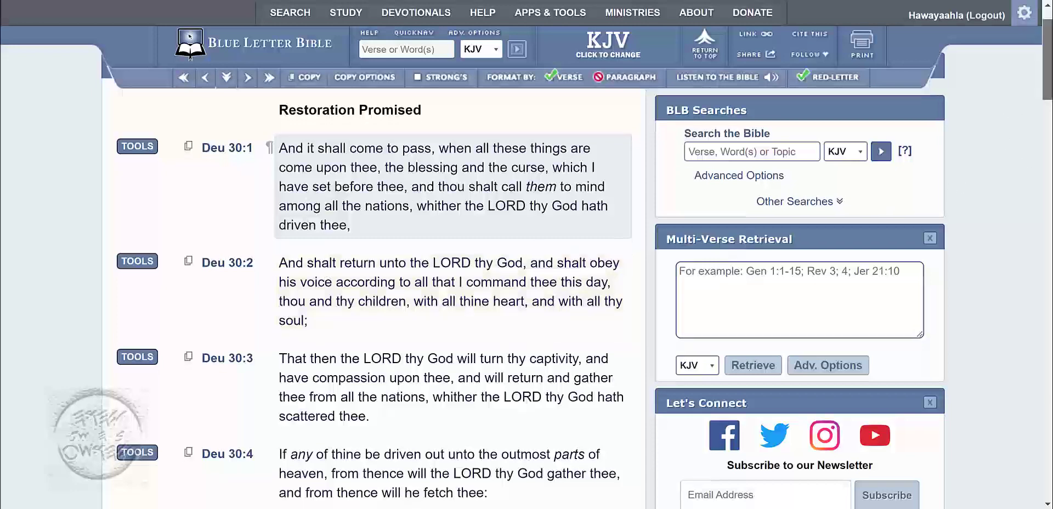
pyautogui.scroll(-3)
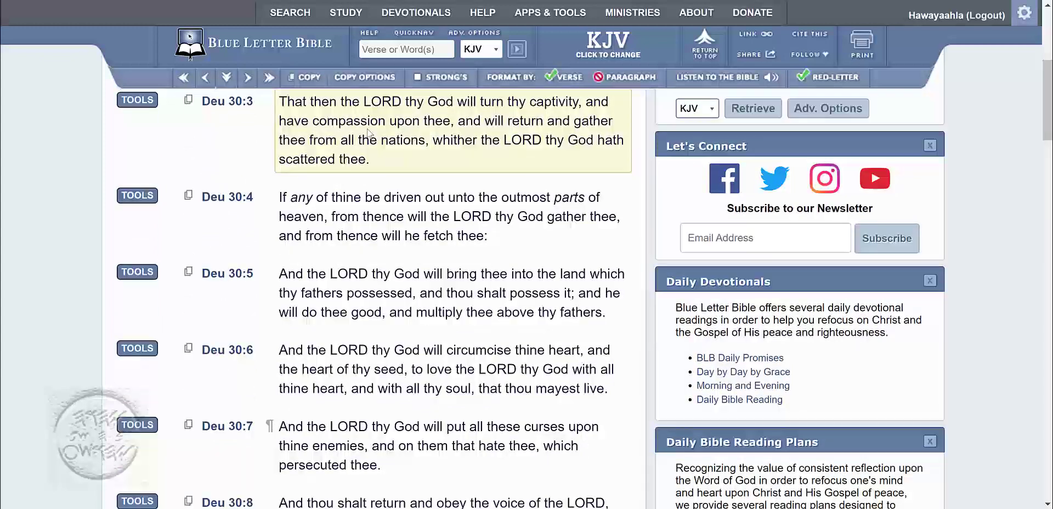
pyautogui.moveTo(594, 127)
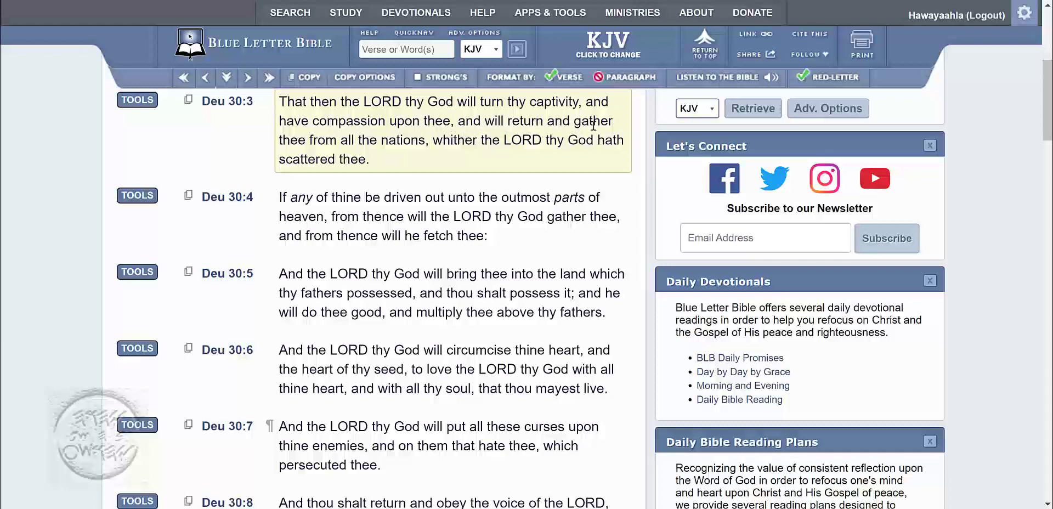
pyautogui.moveTo(496, 153)
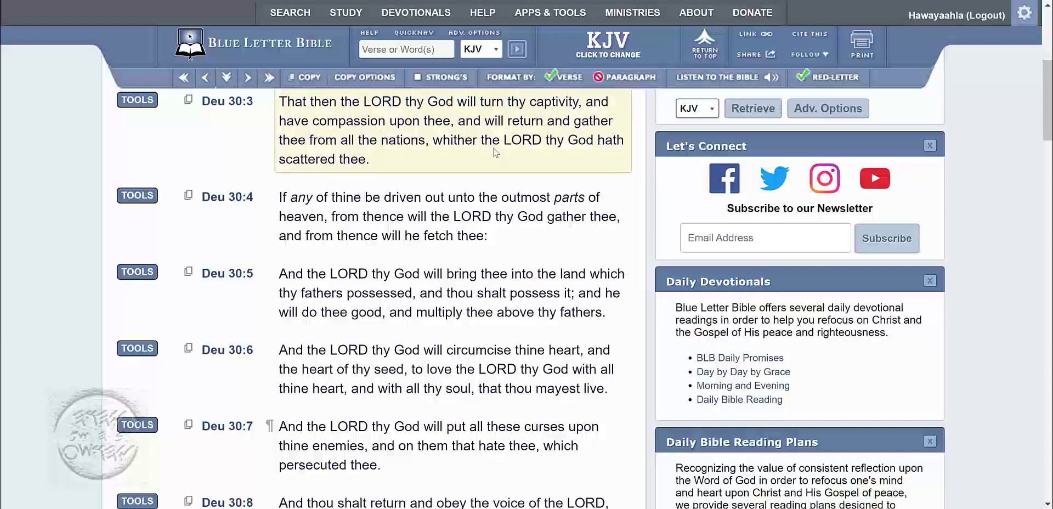
pyautogui.moveTo(373, 163)
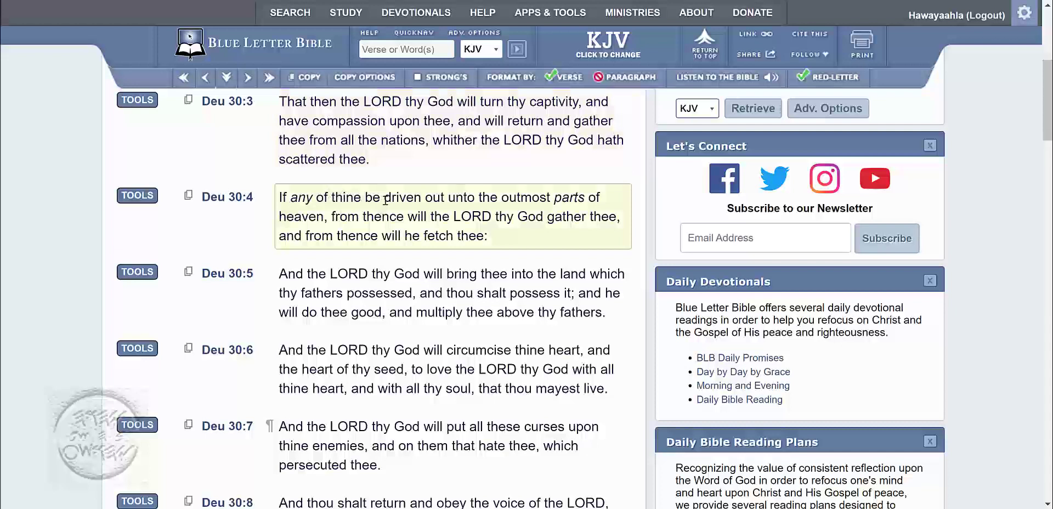
pyautogui.moveTo(587, 204)
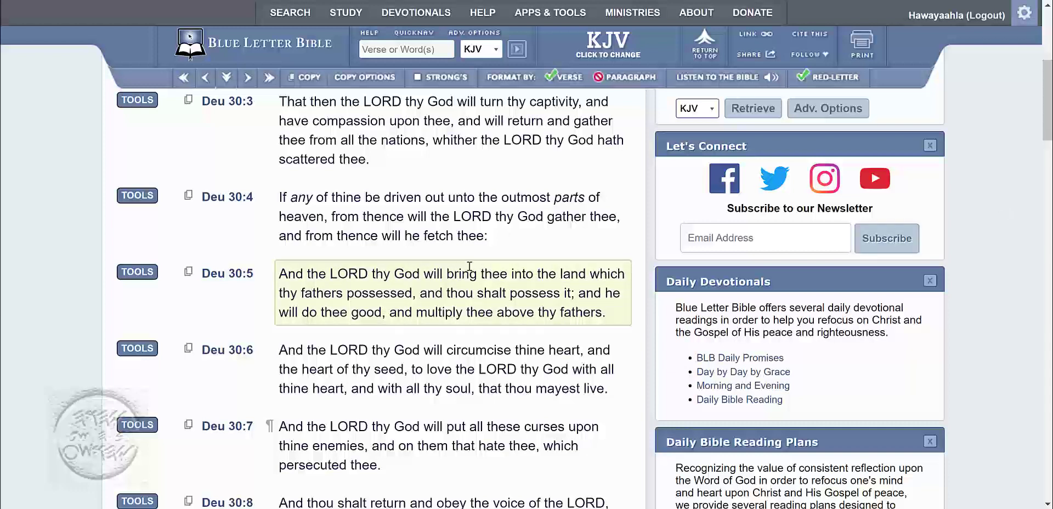
pyautogui.moveTo(573, 309)
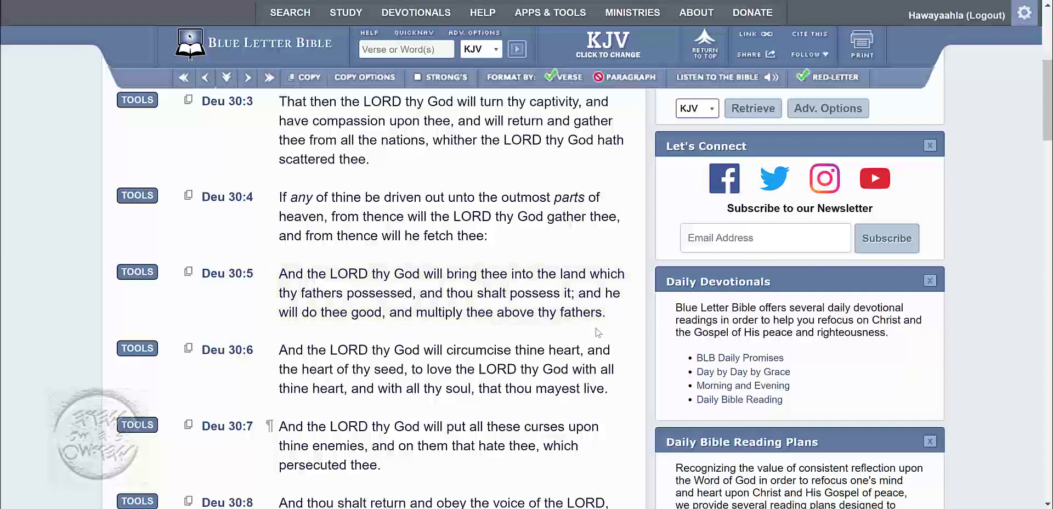
pyautogui.scroll(-3)
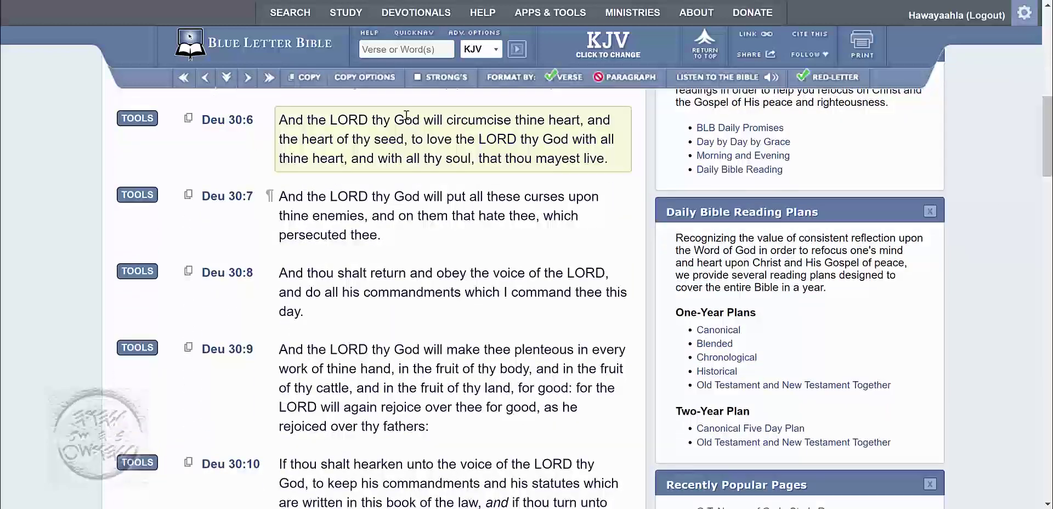
pyautogui.moveTo(596, 110)
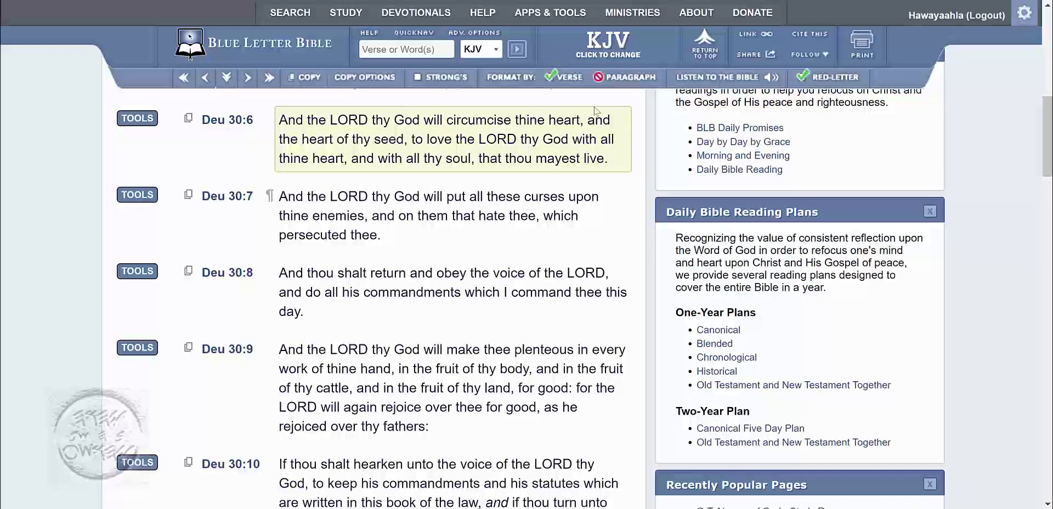
pyautogui.moveTo(421, 155)
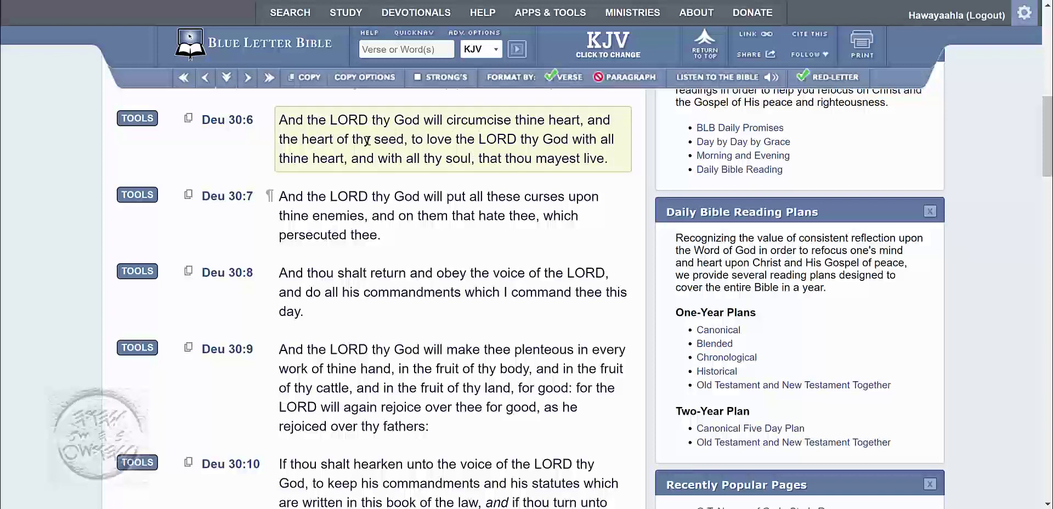
pyautogui.moveTo(619, 159)
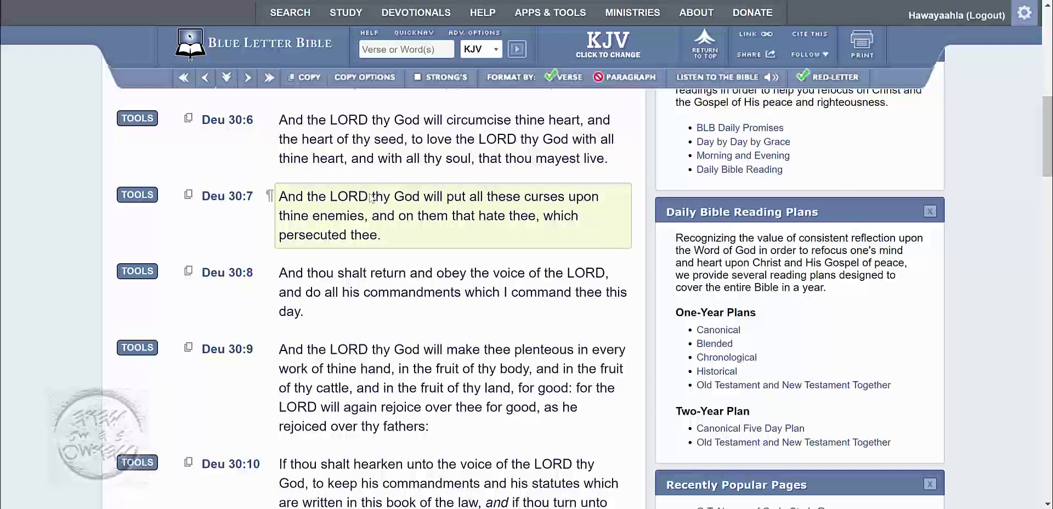
pyautogui.moveTo(485, 225)
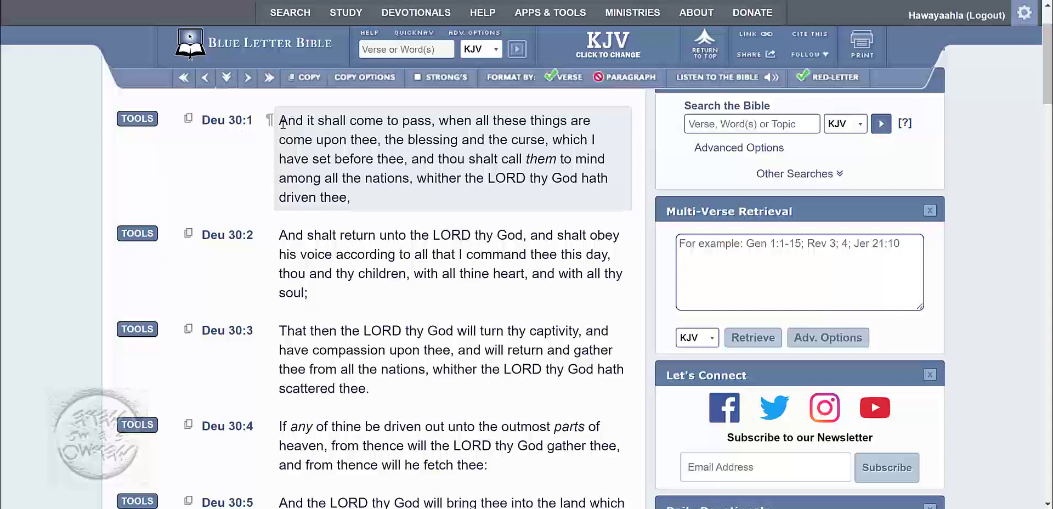
pyautogui.moveTo(167, 171)
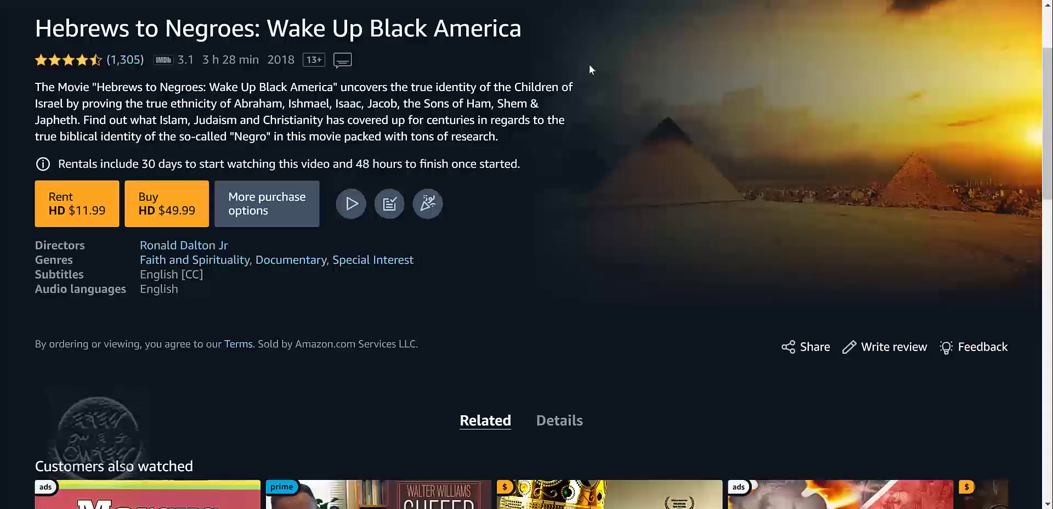
pyautogui.moveTo(138, 98)
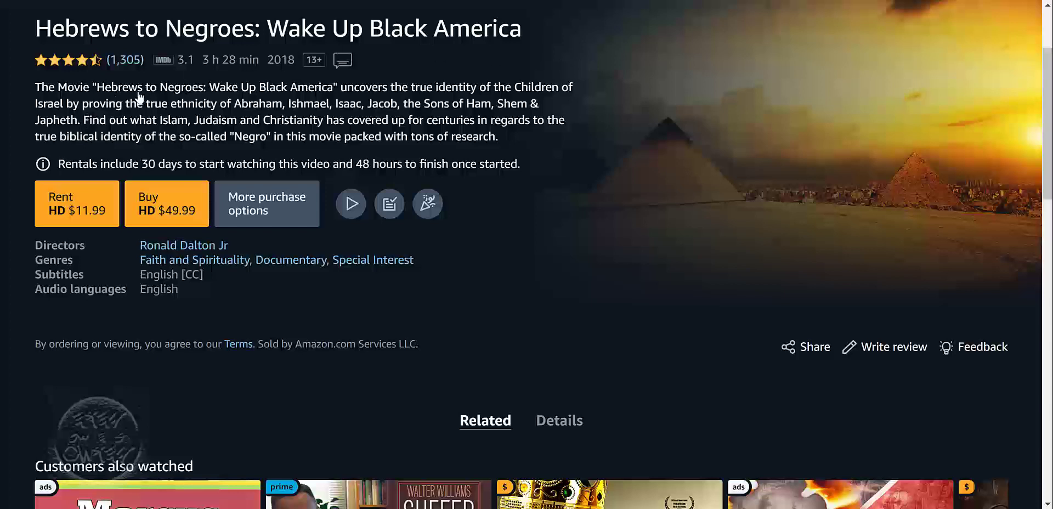
pyautogui.moveTo(303, 105)
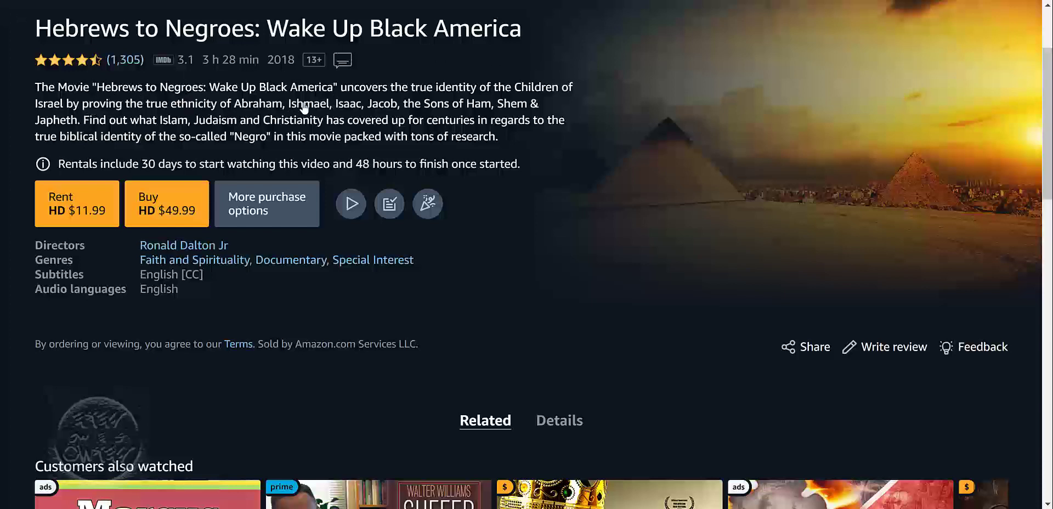
pyautogui.moveTo(211, 124)
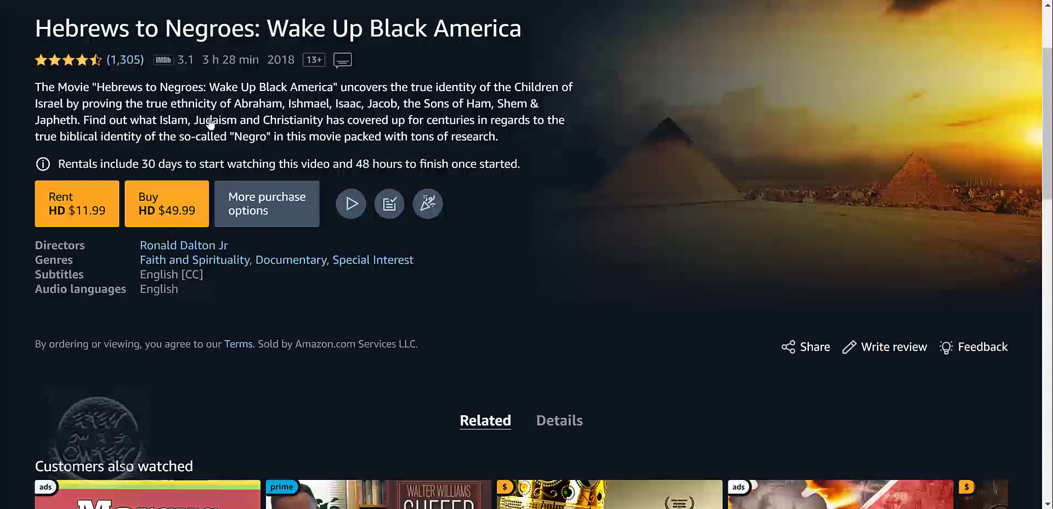
pyautogui.moveTo(213, 117)
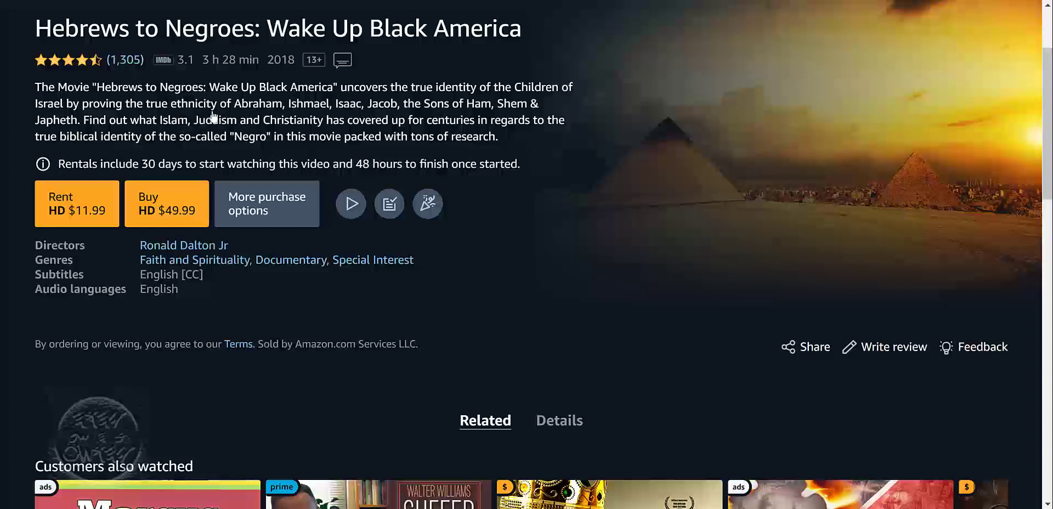
pyautogui.moveTo(219, 117)
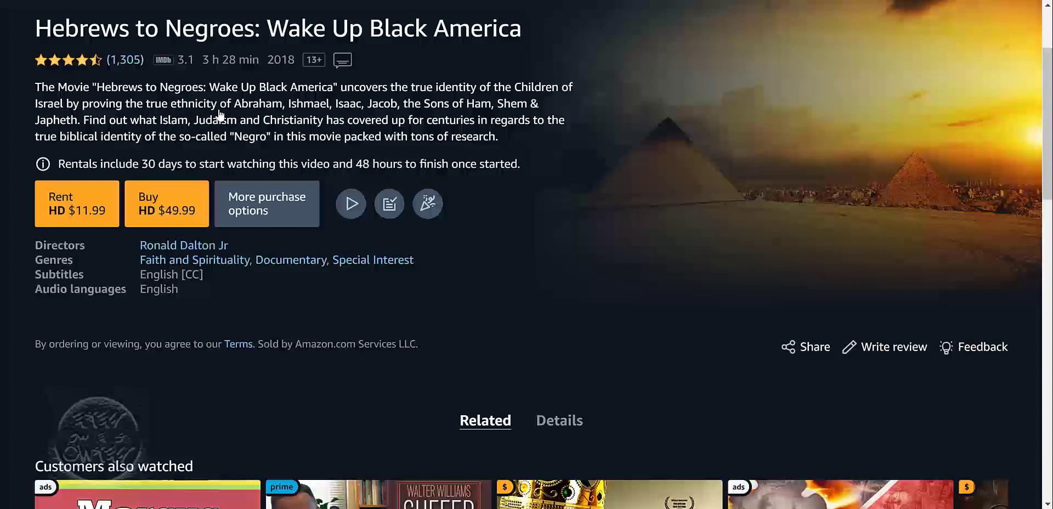
pyautogui.moveTo(347, 100)
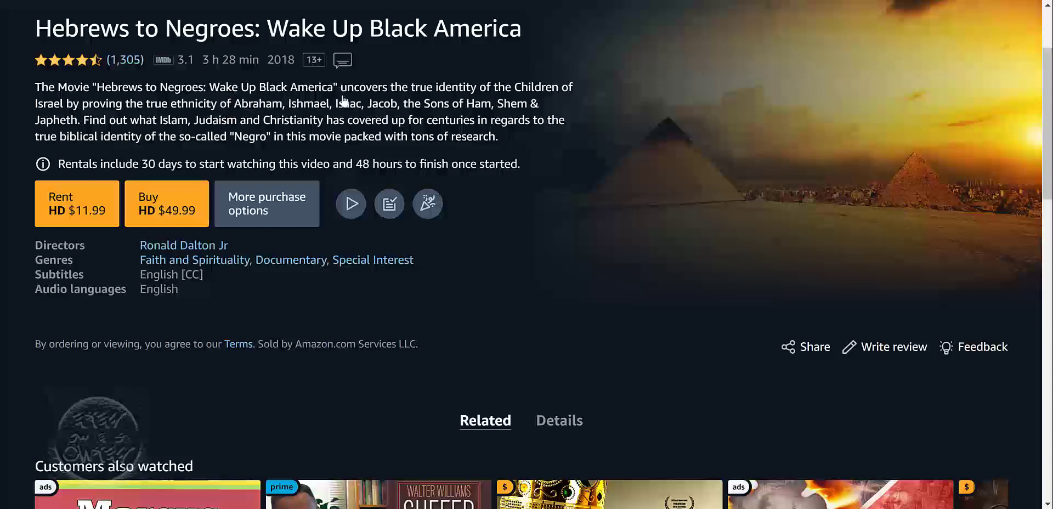
pyautogui.moveTo(594, 136)
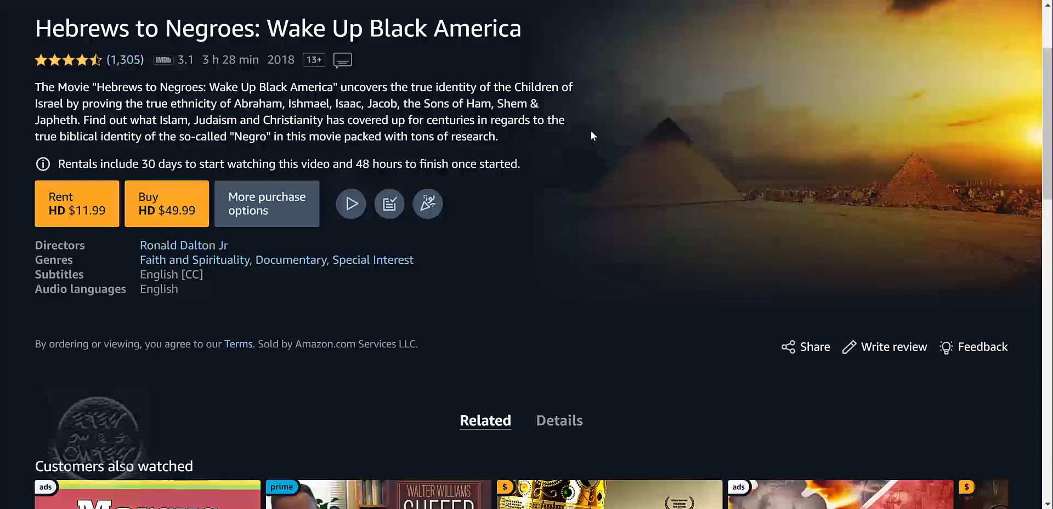
pyautogui.moveTo(11, 112)
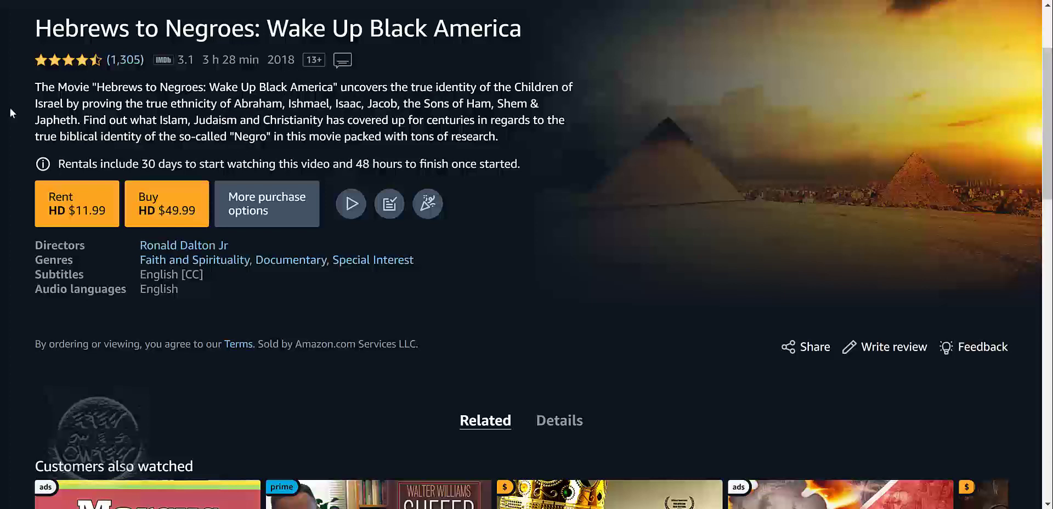
pyautogui.moveTo(472, 87)
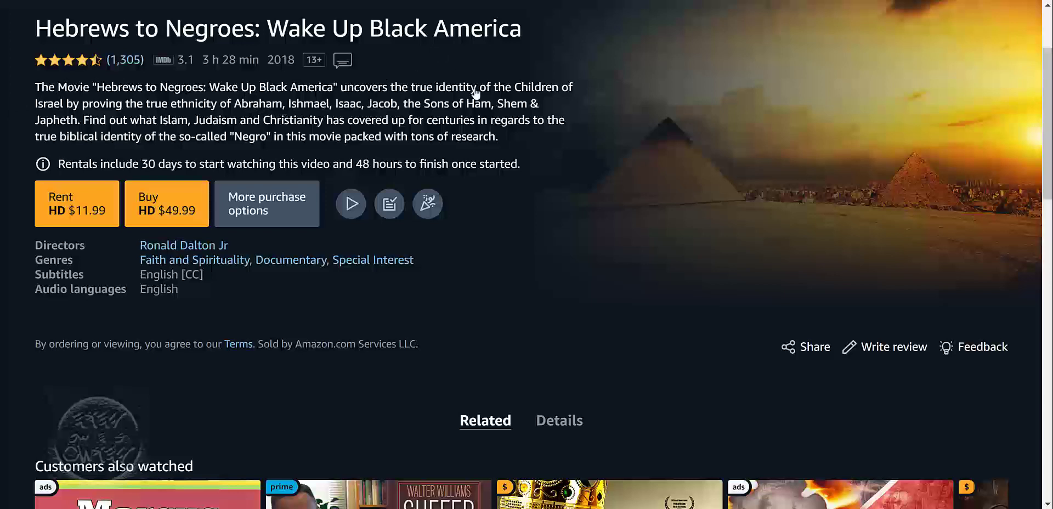
pyautogui.moveTo(485, 114)
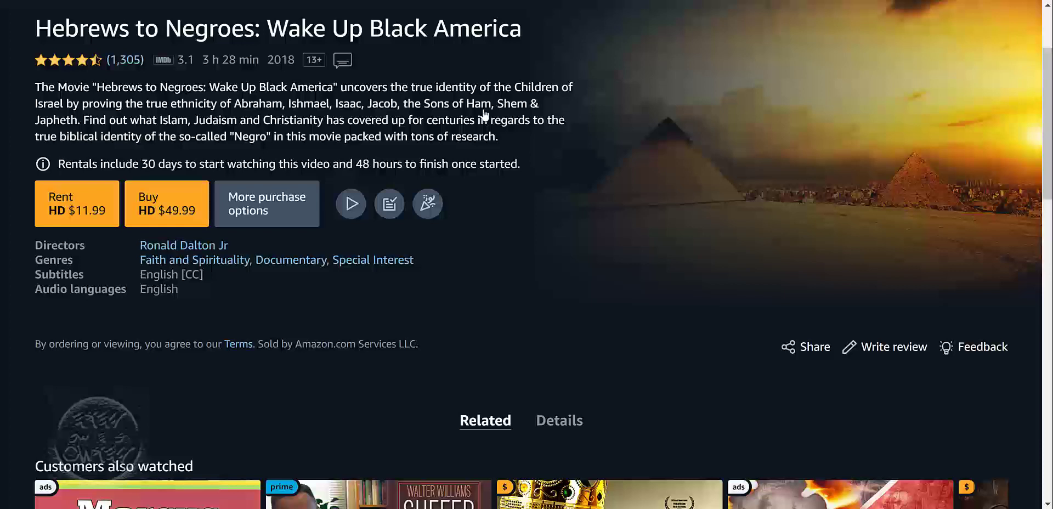
pyautogui.moveTo(197, 52)
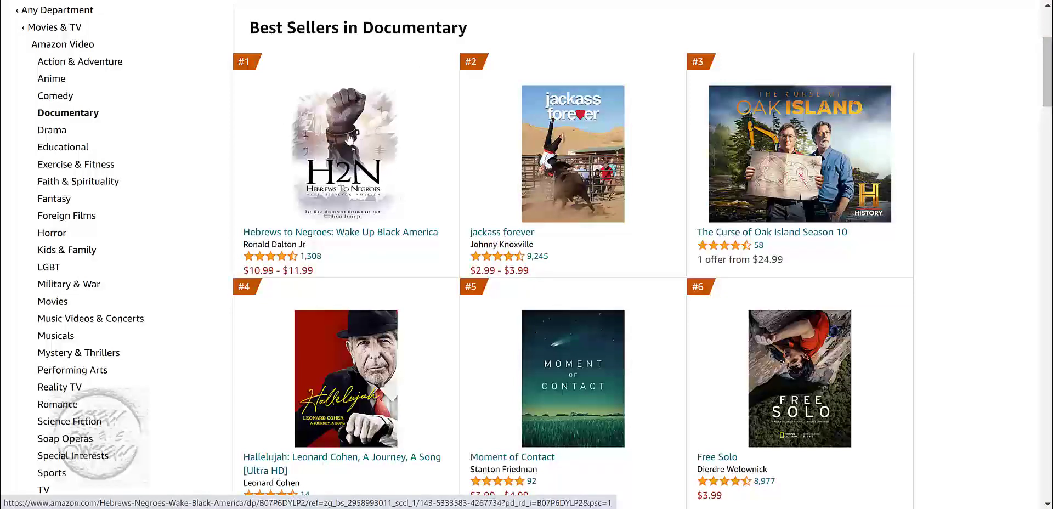
pyautogui.moveTo(215, 162)
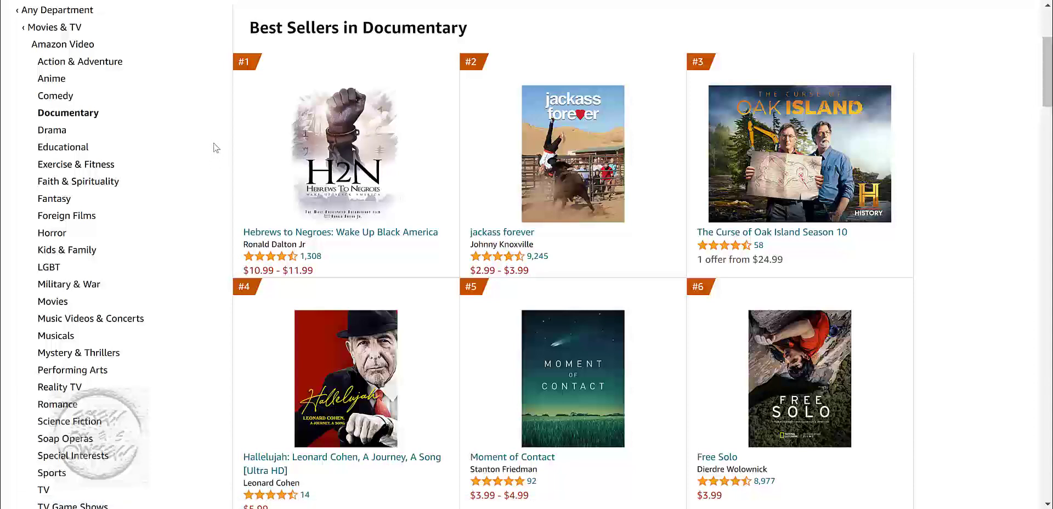
pyautogui.moveTo(213, 153)
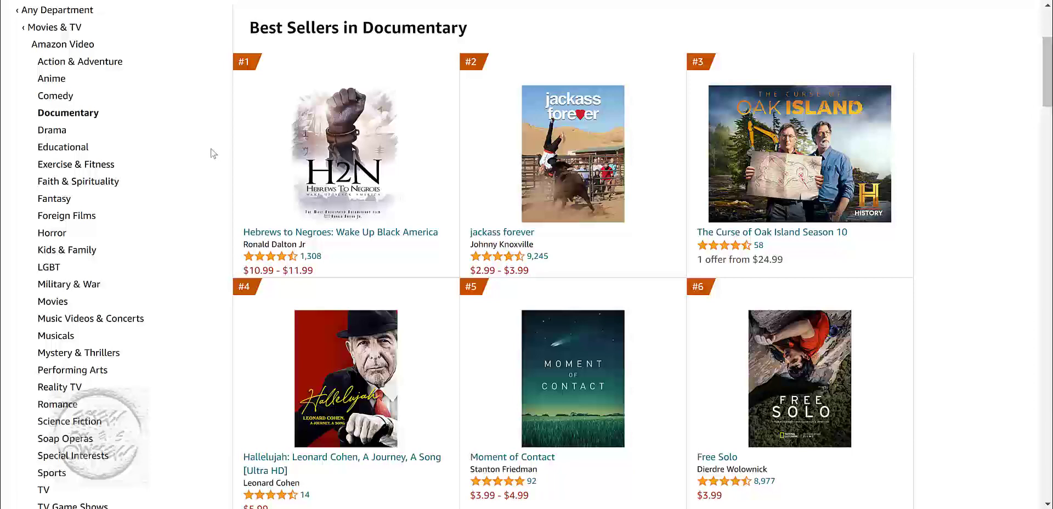
pyautogui.moveTo(248, 115)
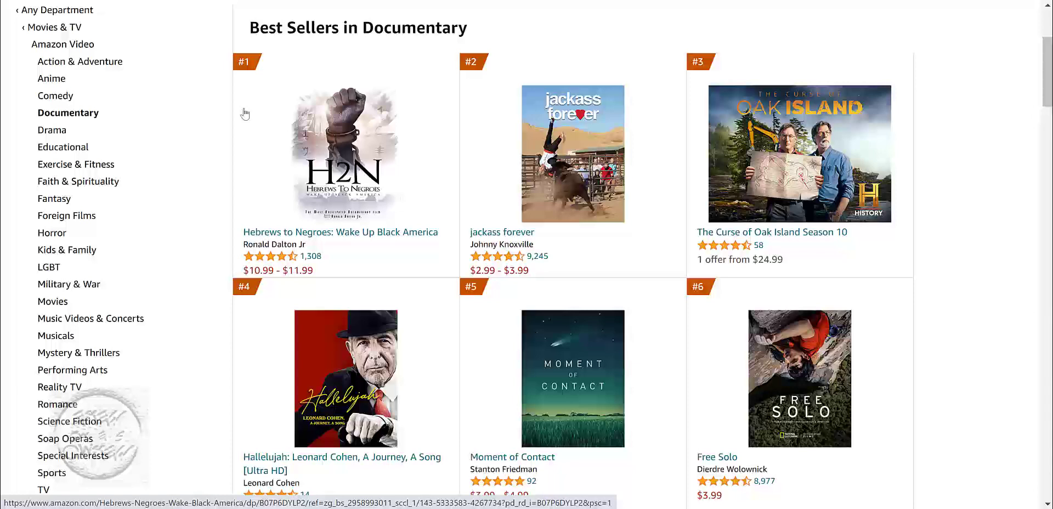
pyautogui.moveTo(309, 44)
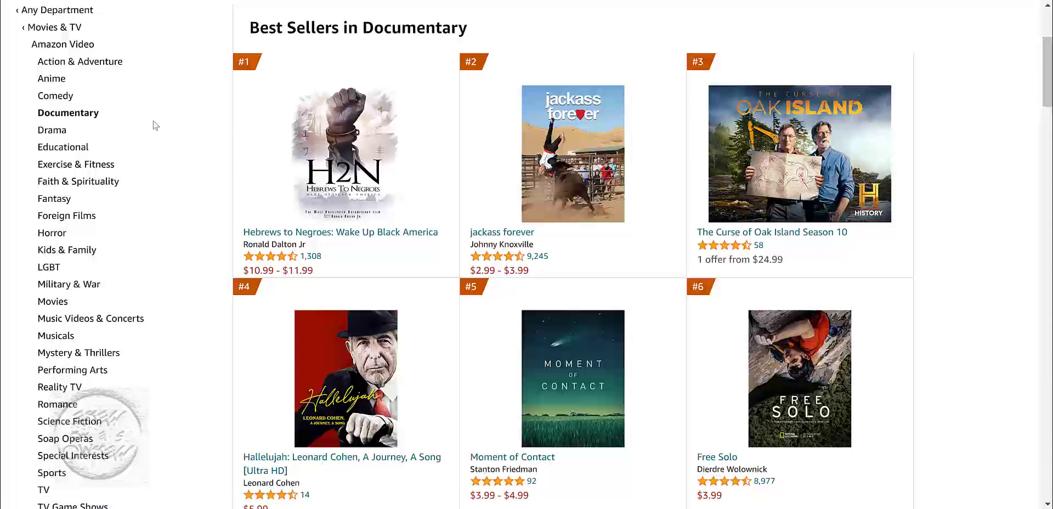
pyautogui.moveTo(247, 131)
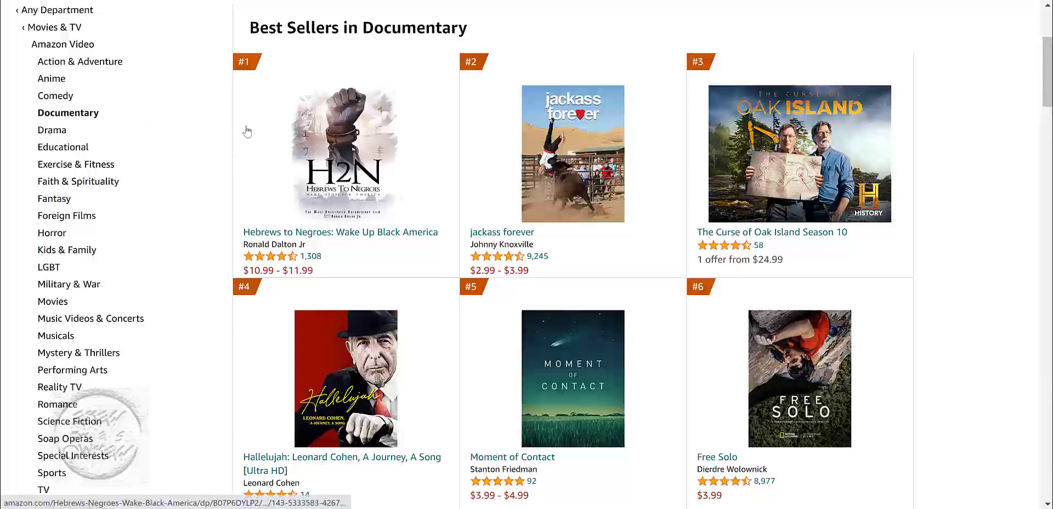